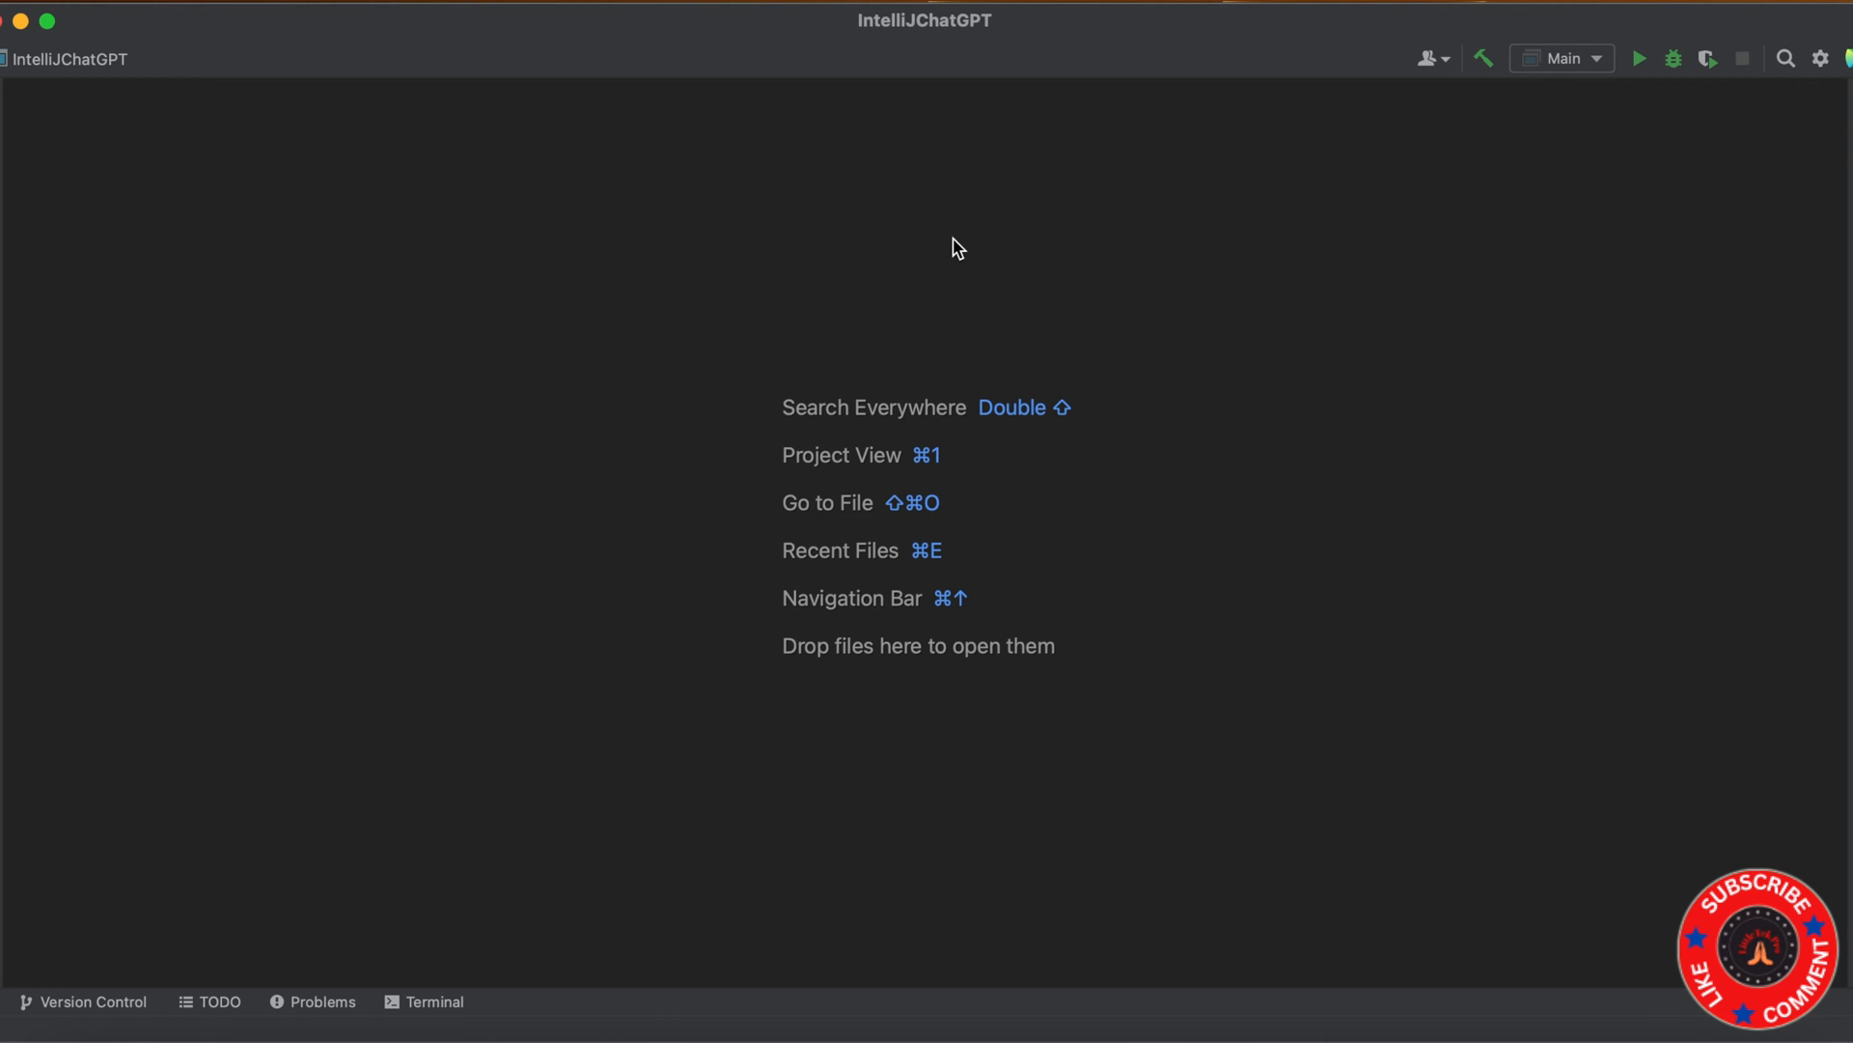
View the IDE's version information from the application menu, then close it.
click(459, 246)
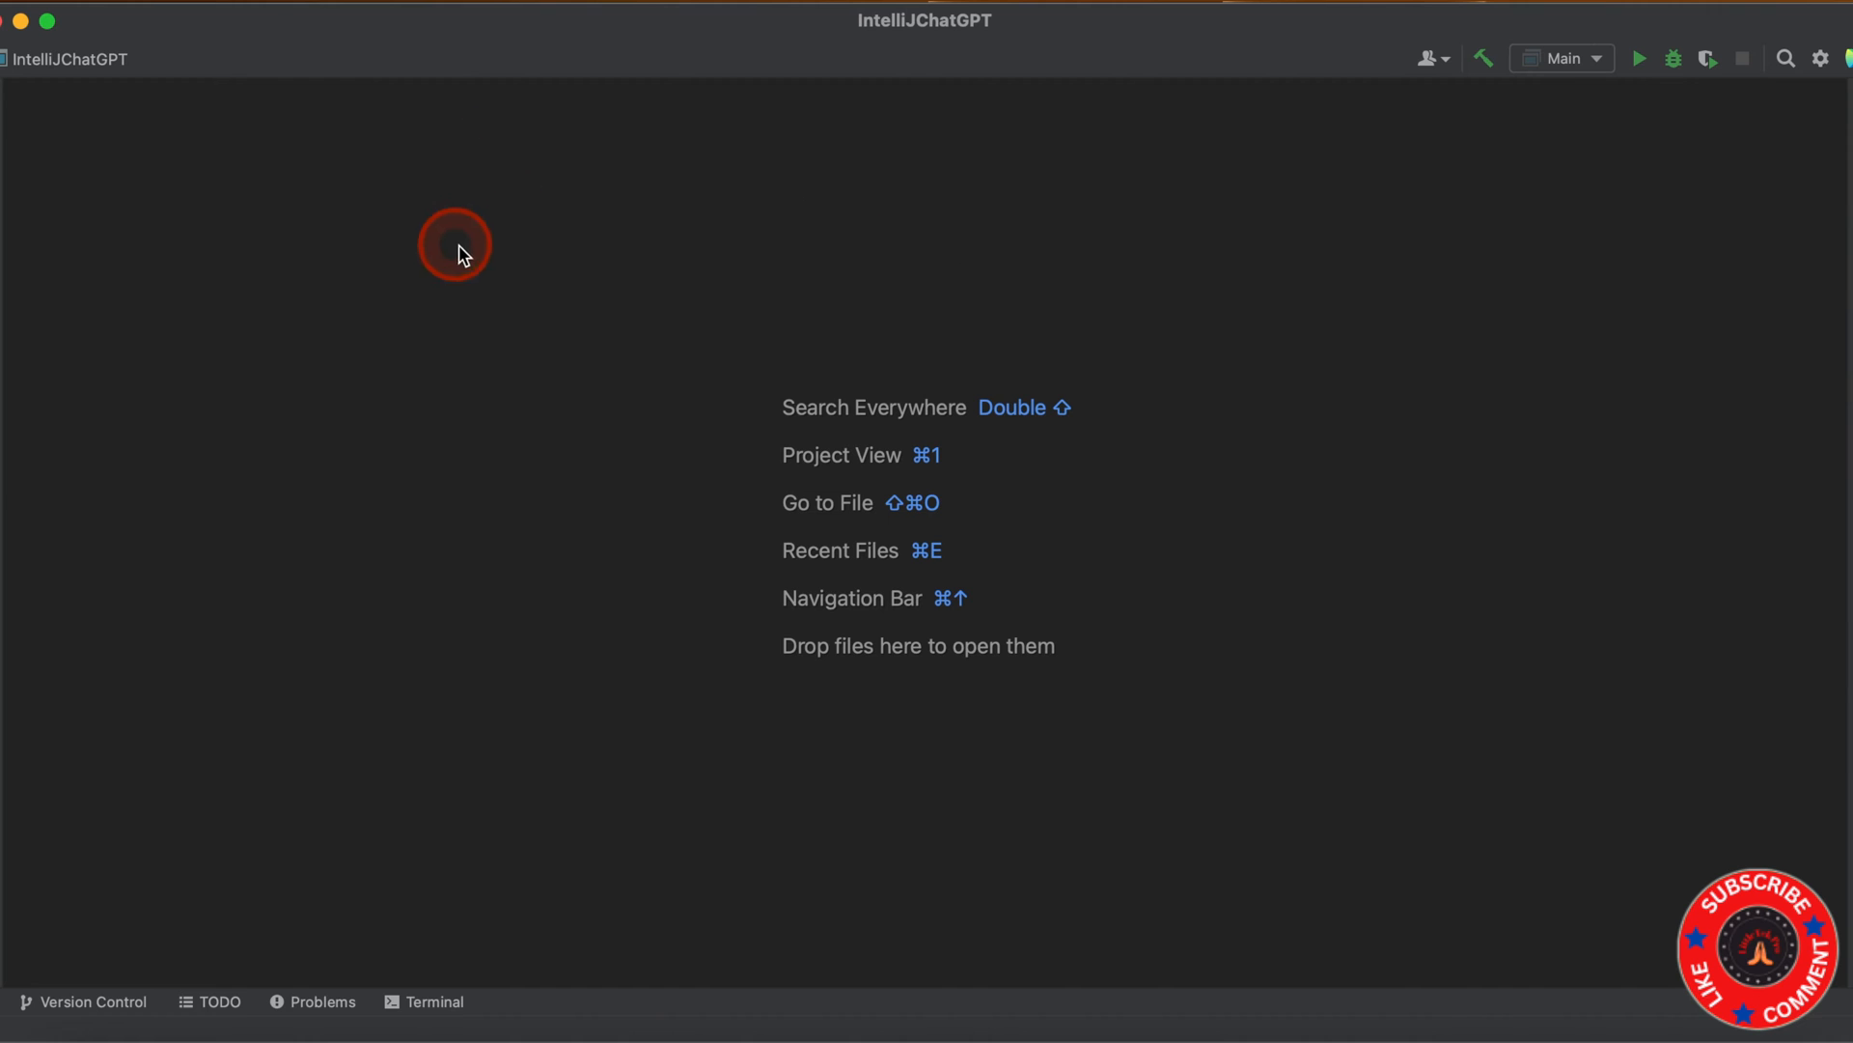
mouse_move(106, 6)
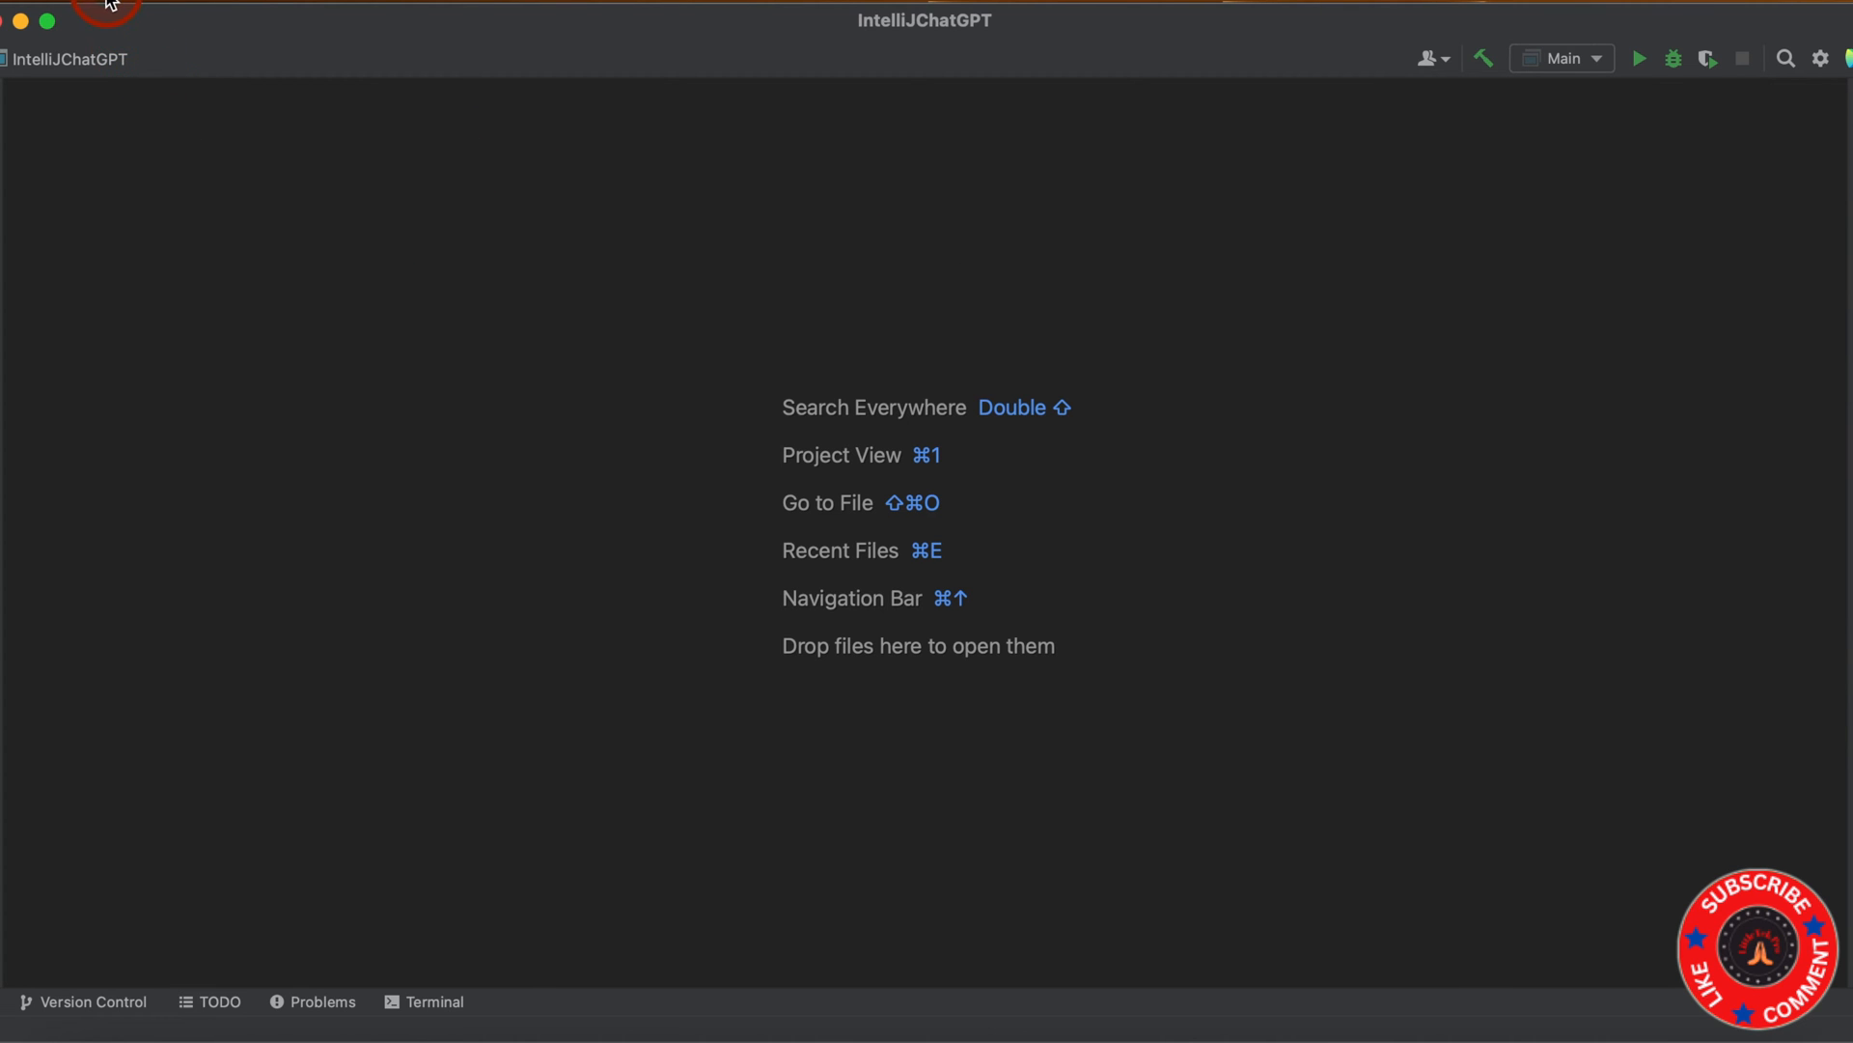
click(106, 6)
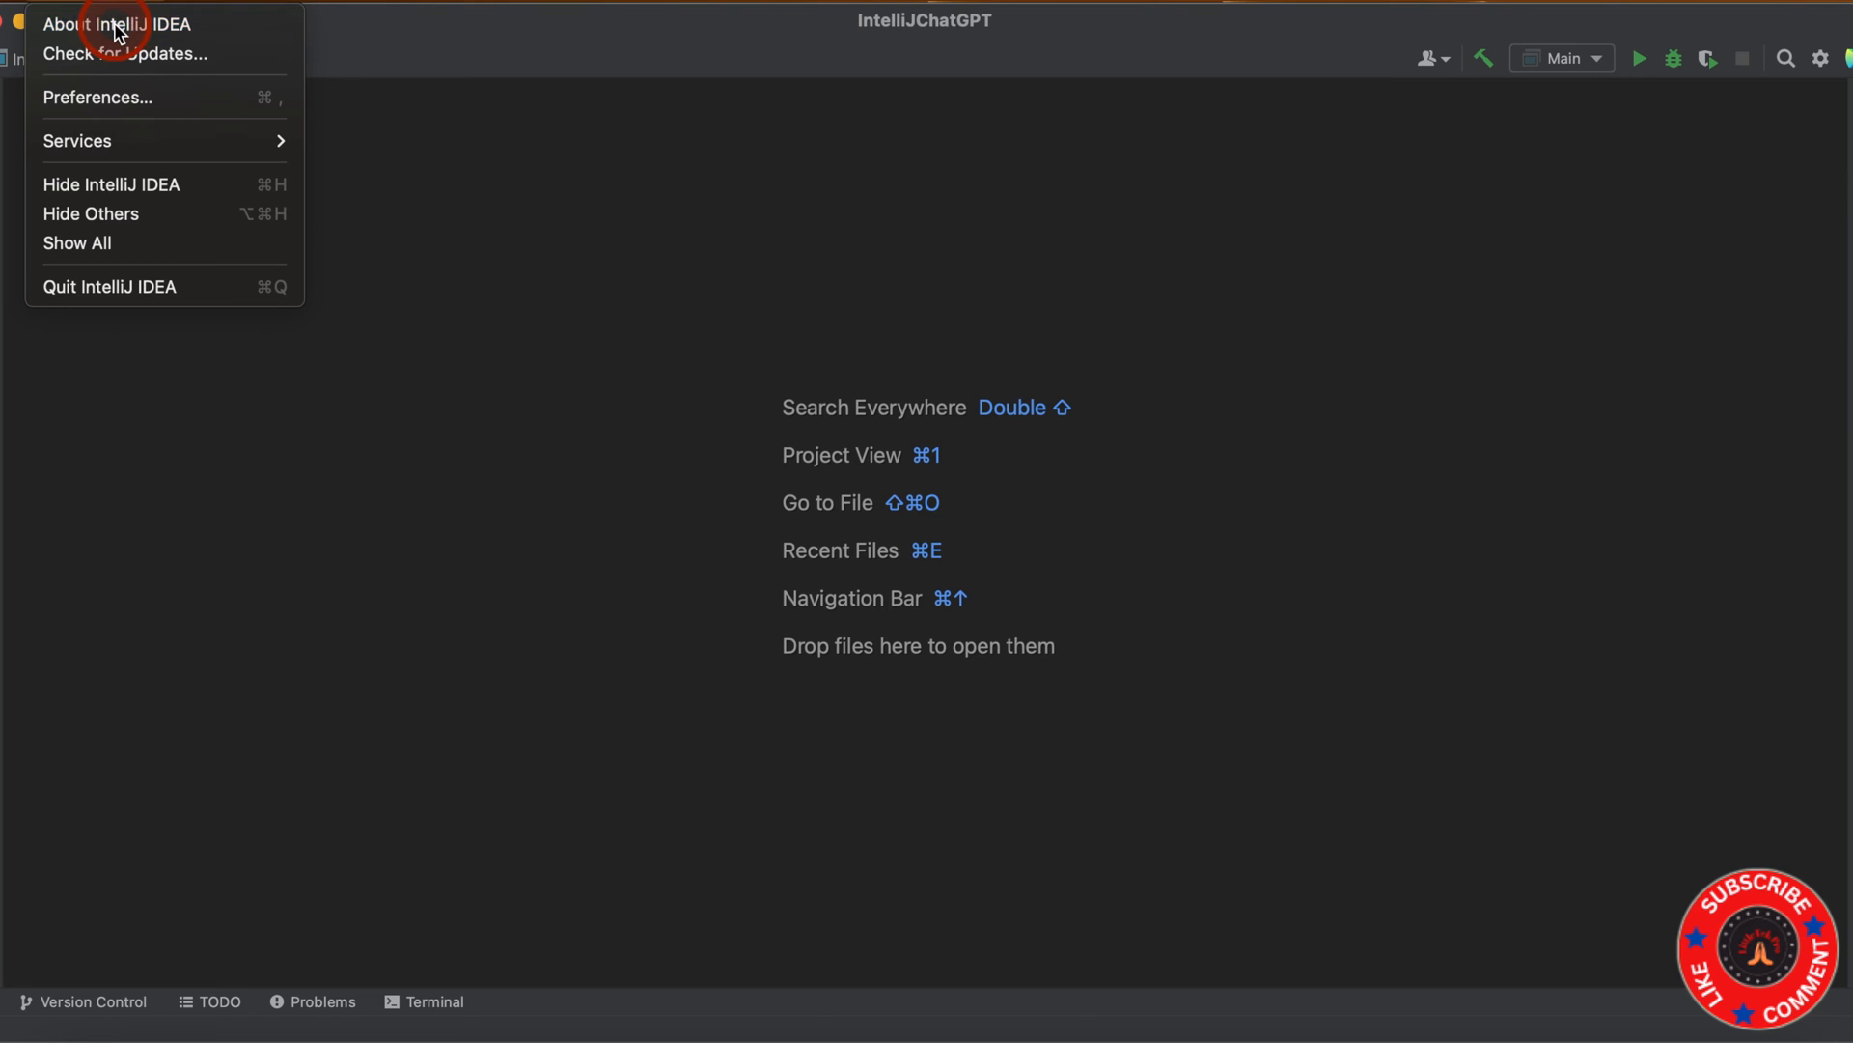
click(116, 23)
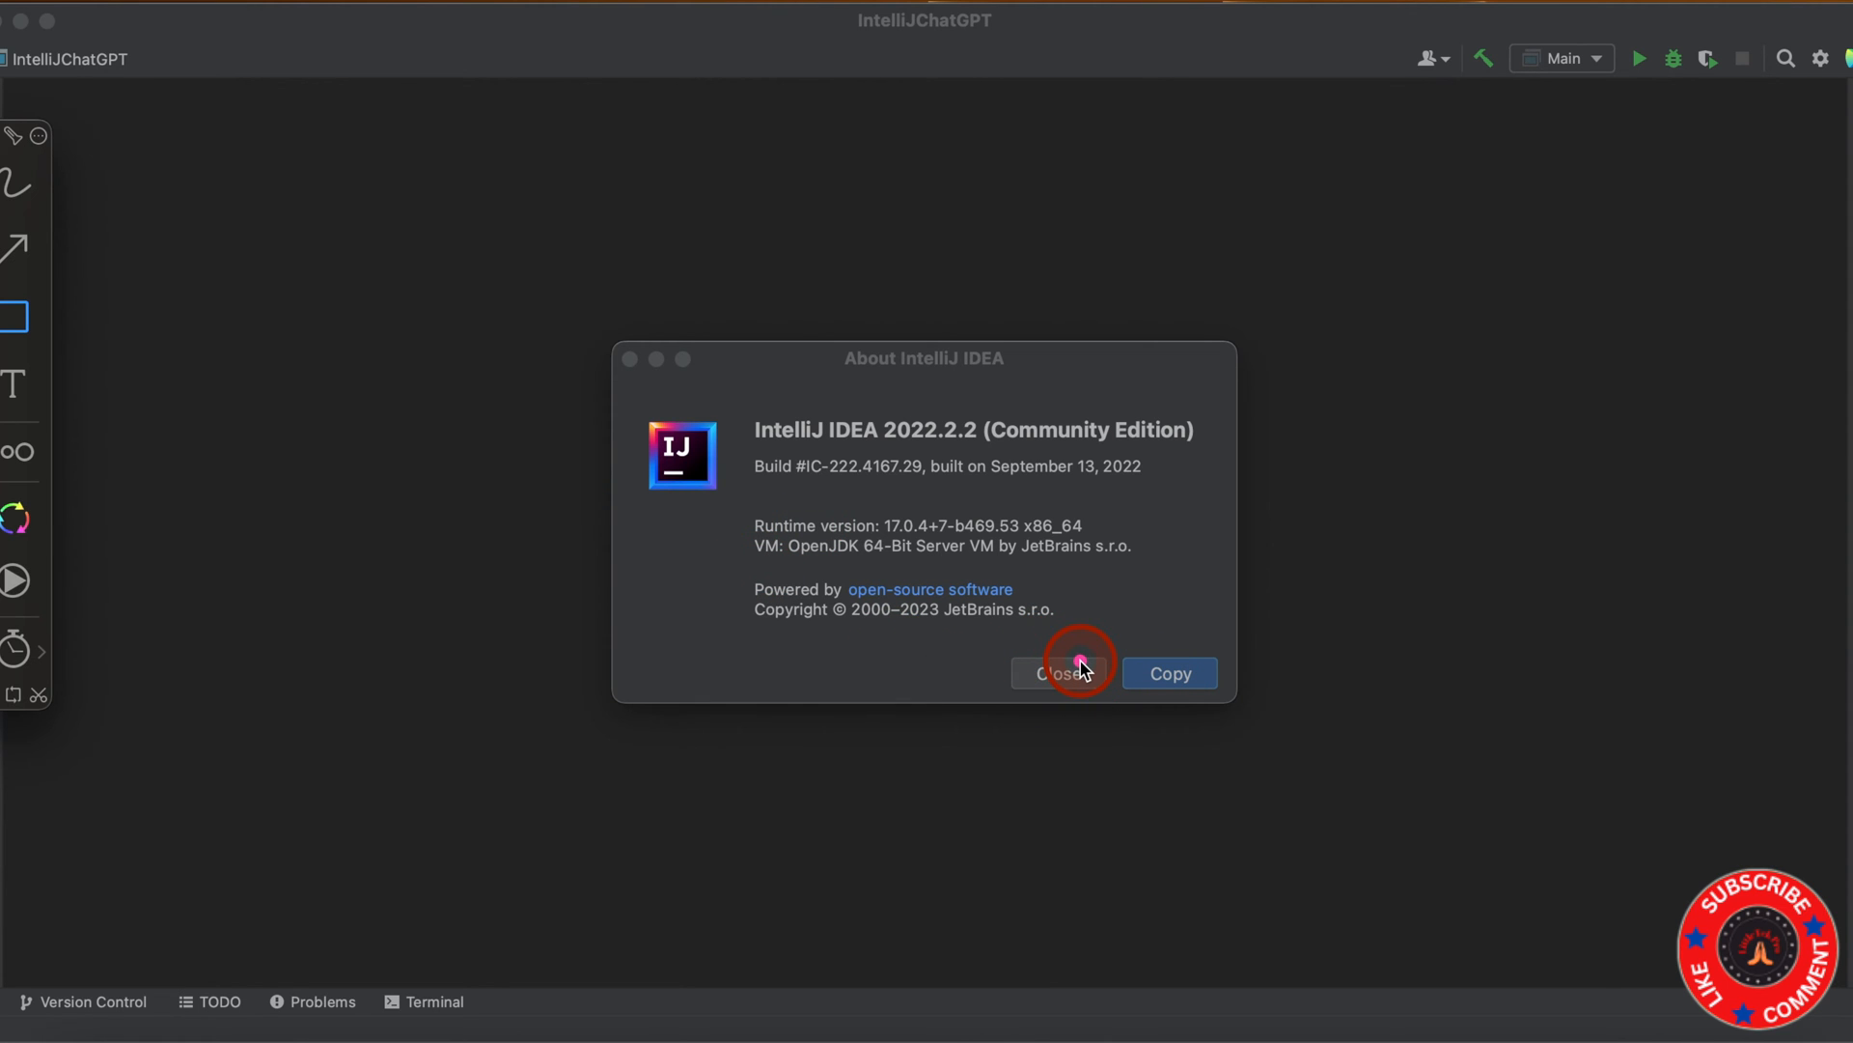
click(1060, 673)
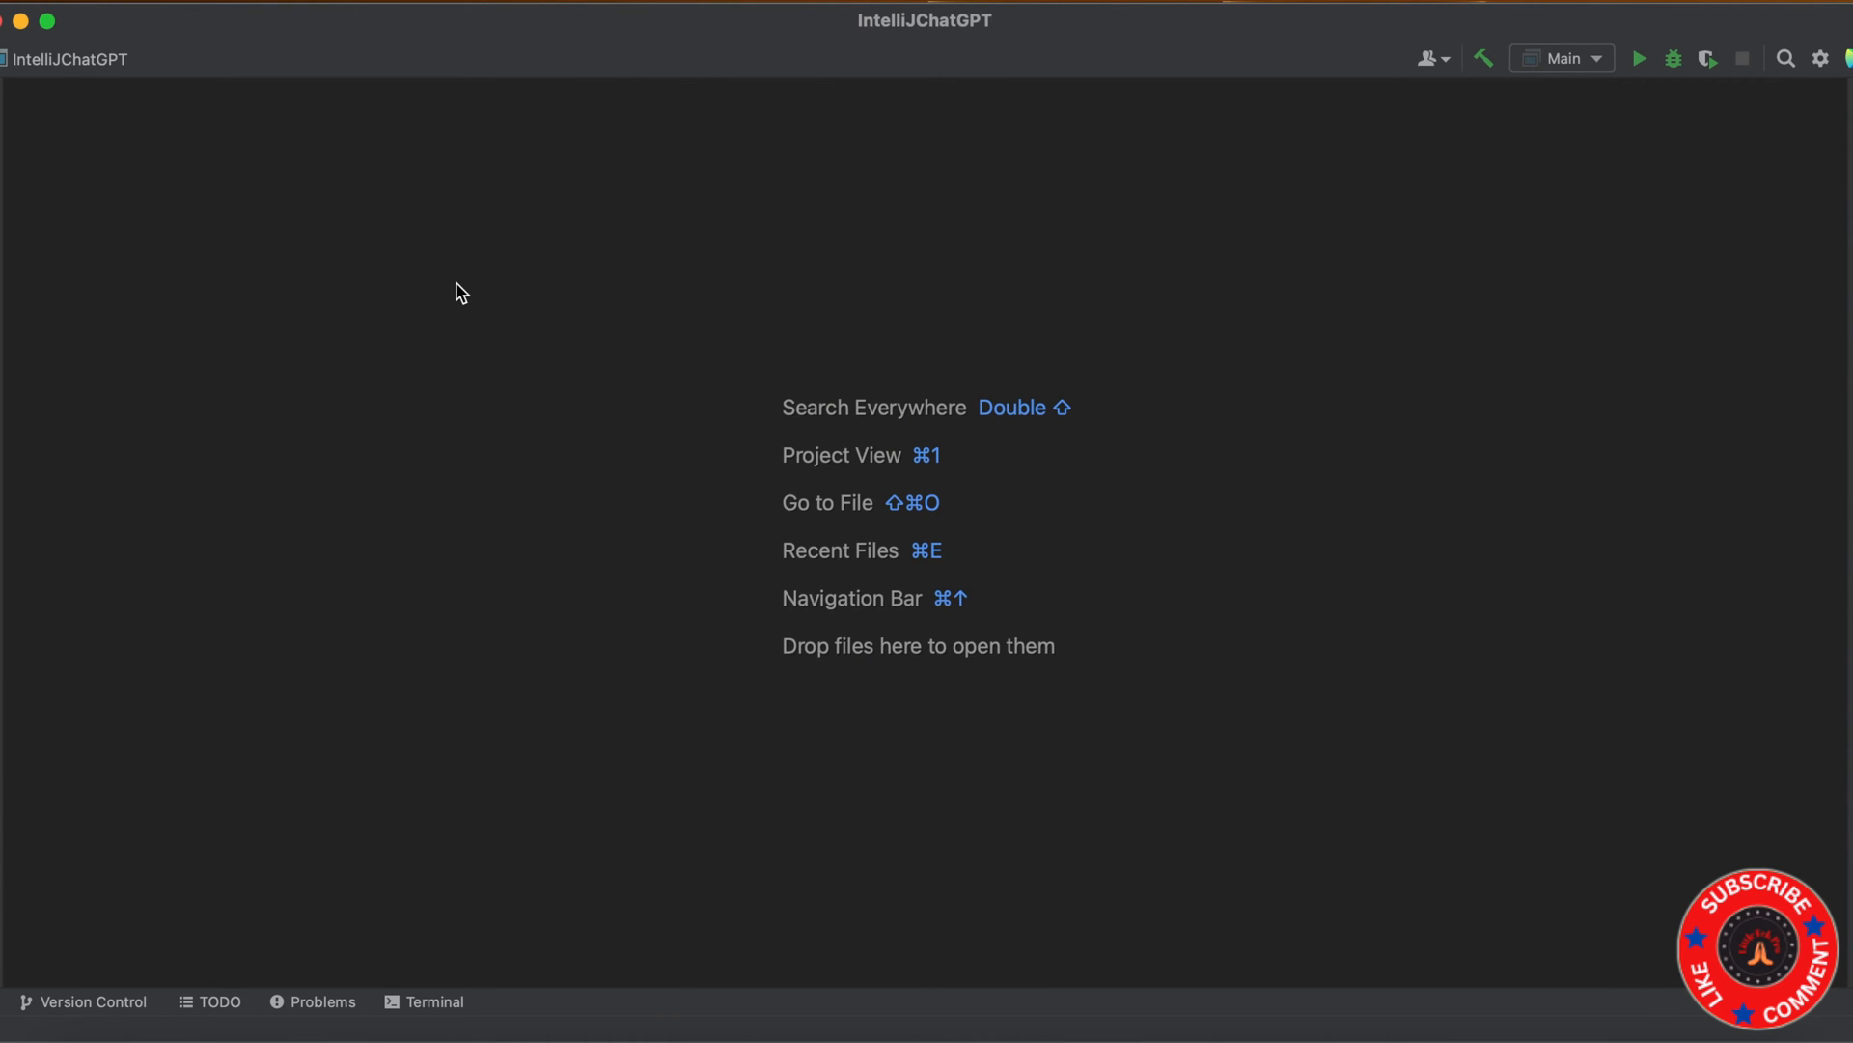
click(418, 253)
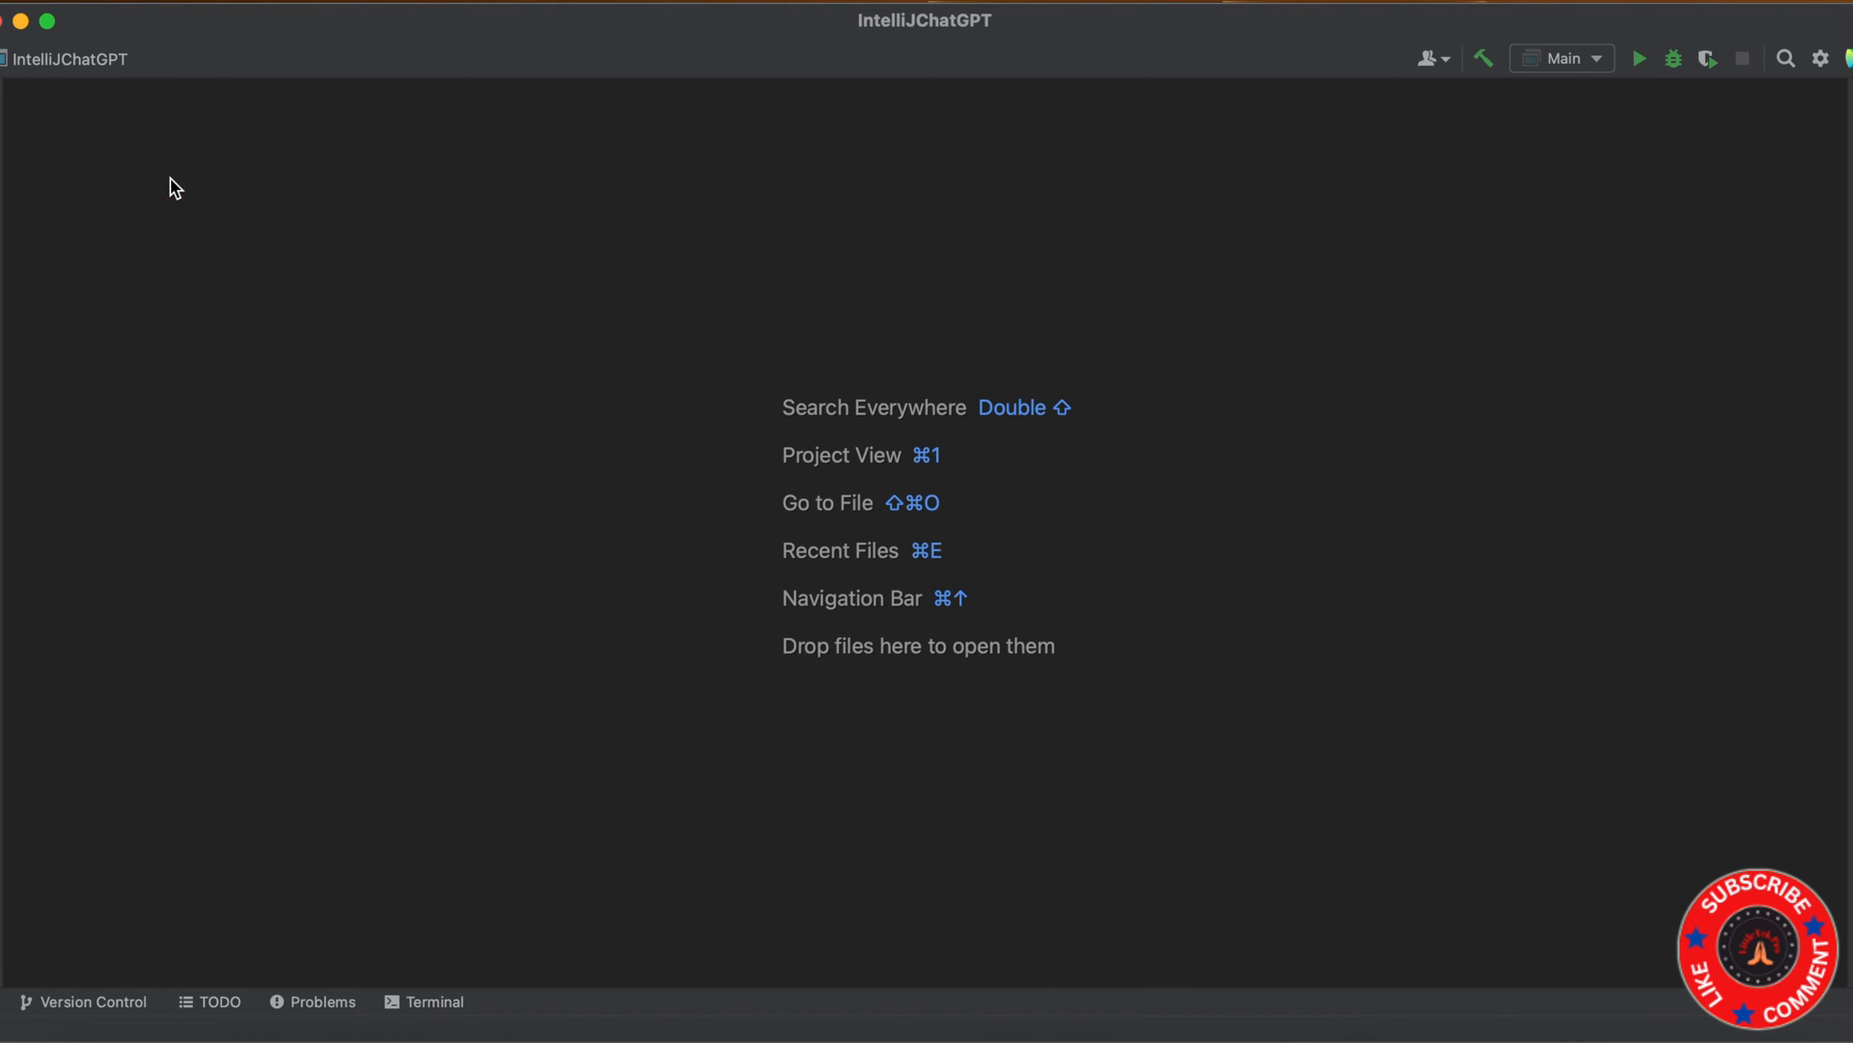
Search the Settings plugin Marketplace for 'chatgpt' and install ChatGPT Tool.
click(59, 19)
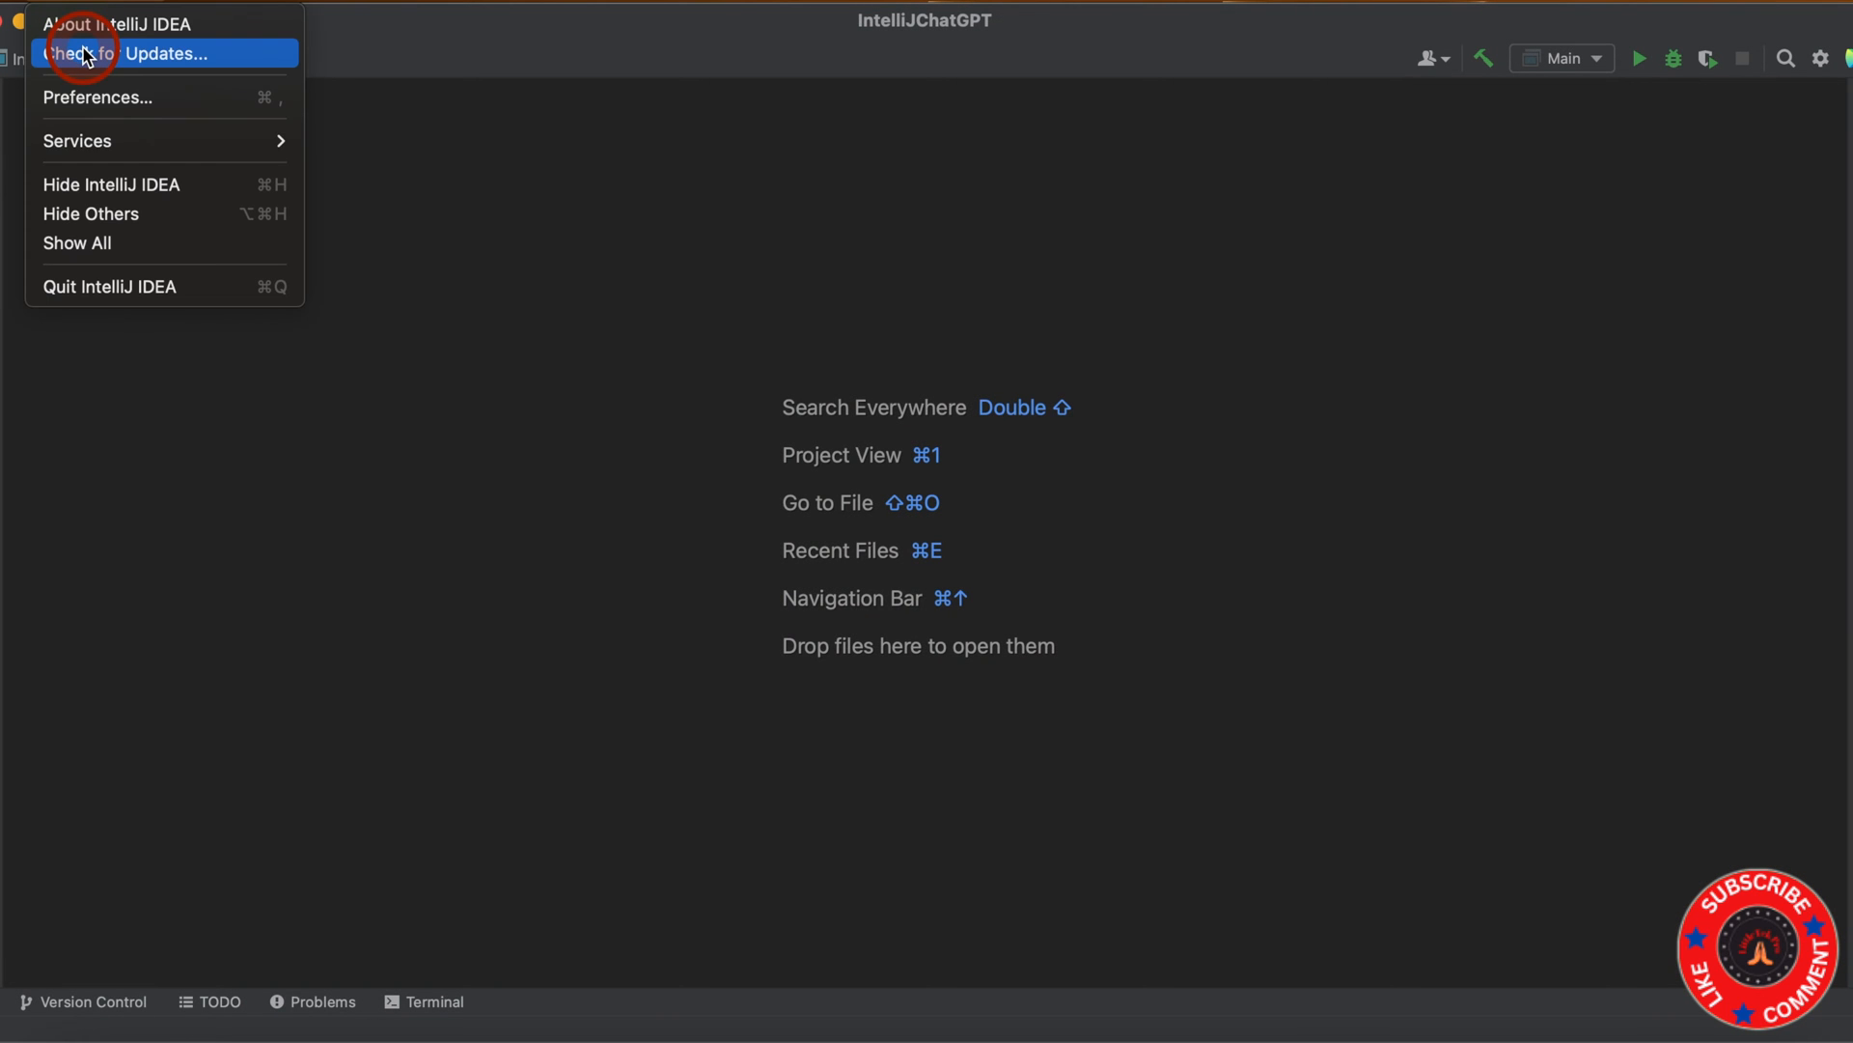
click(98, 97)
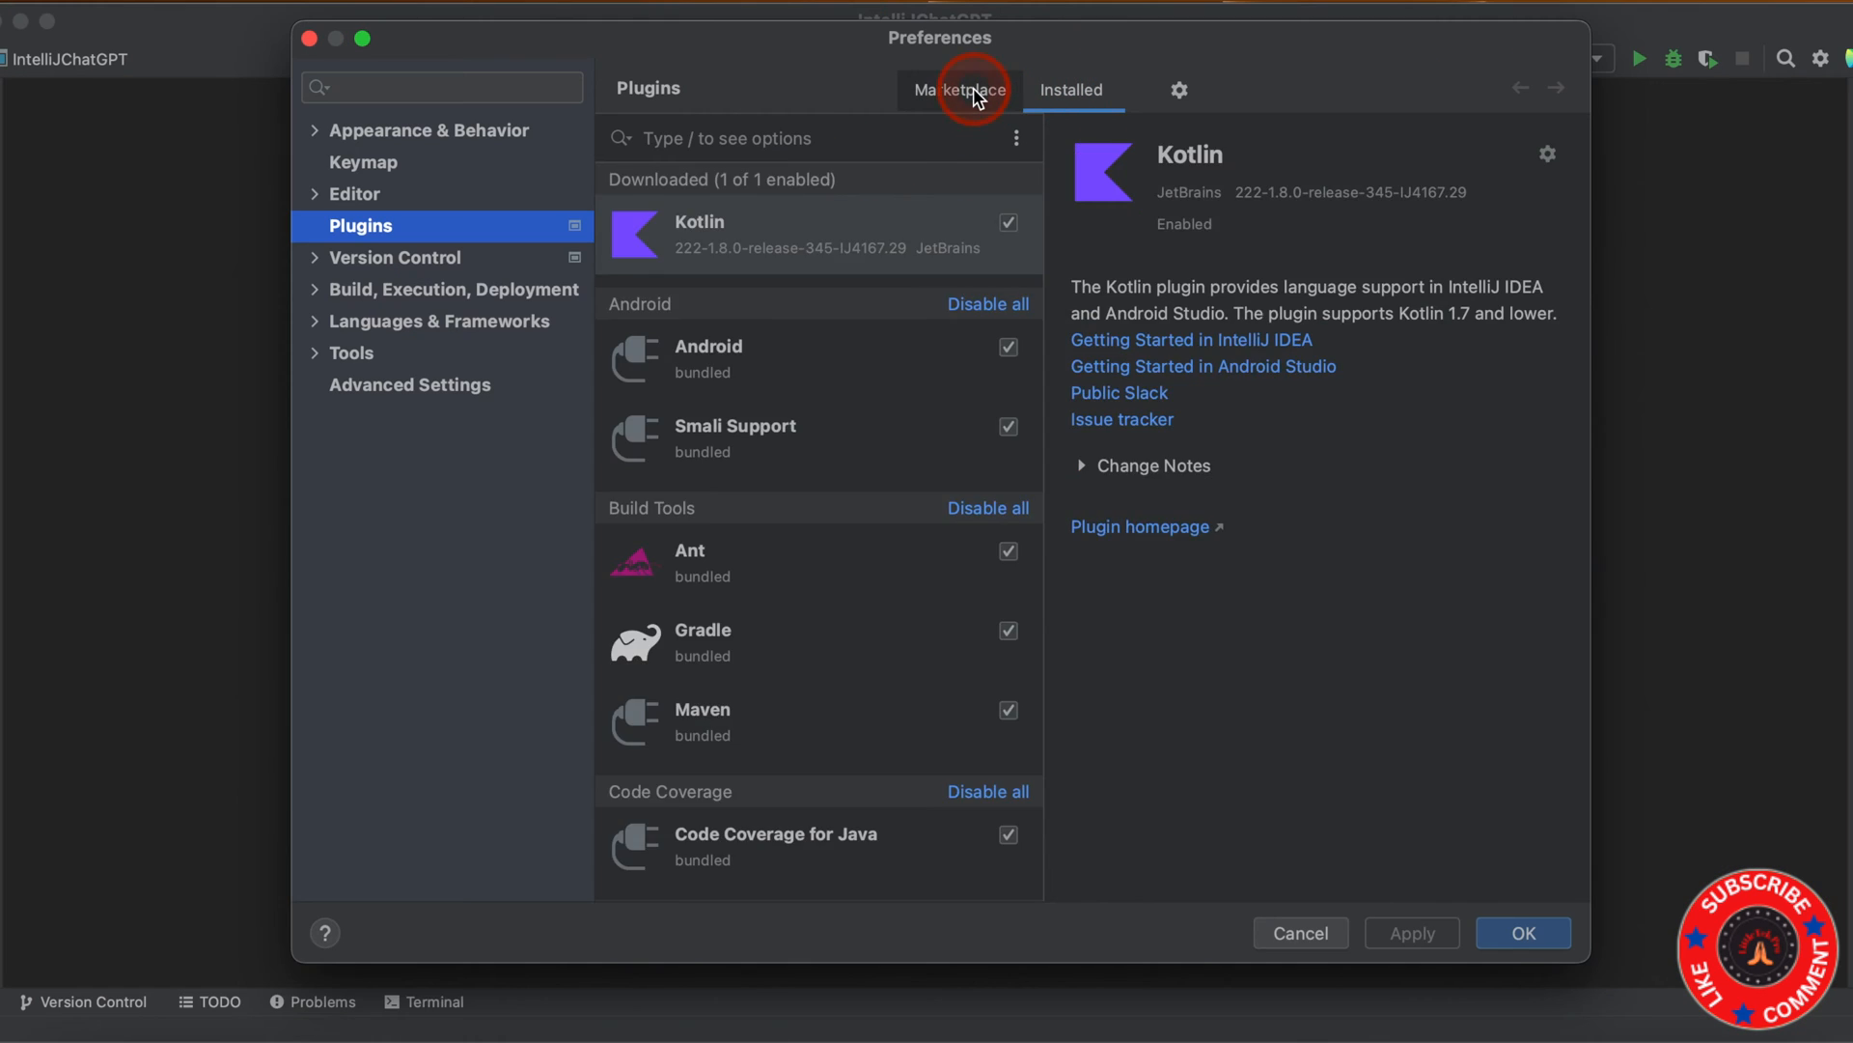
click(958, 89)
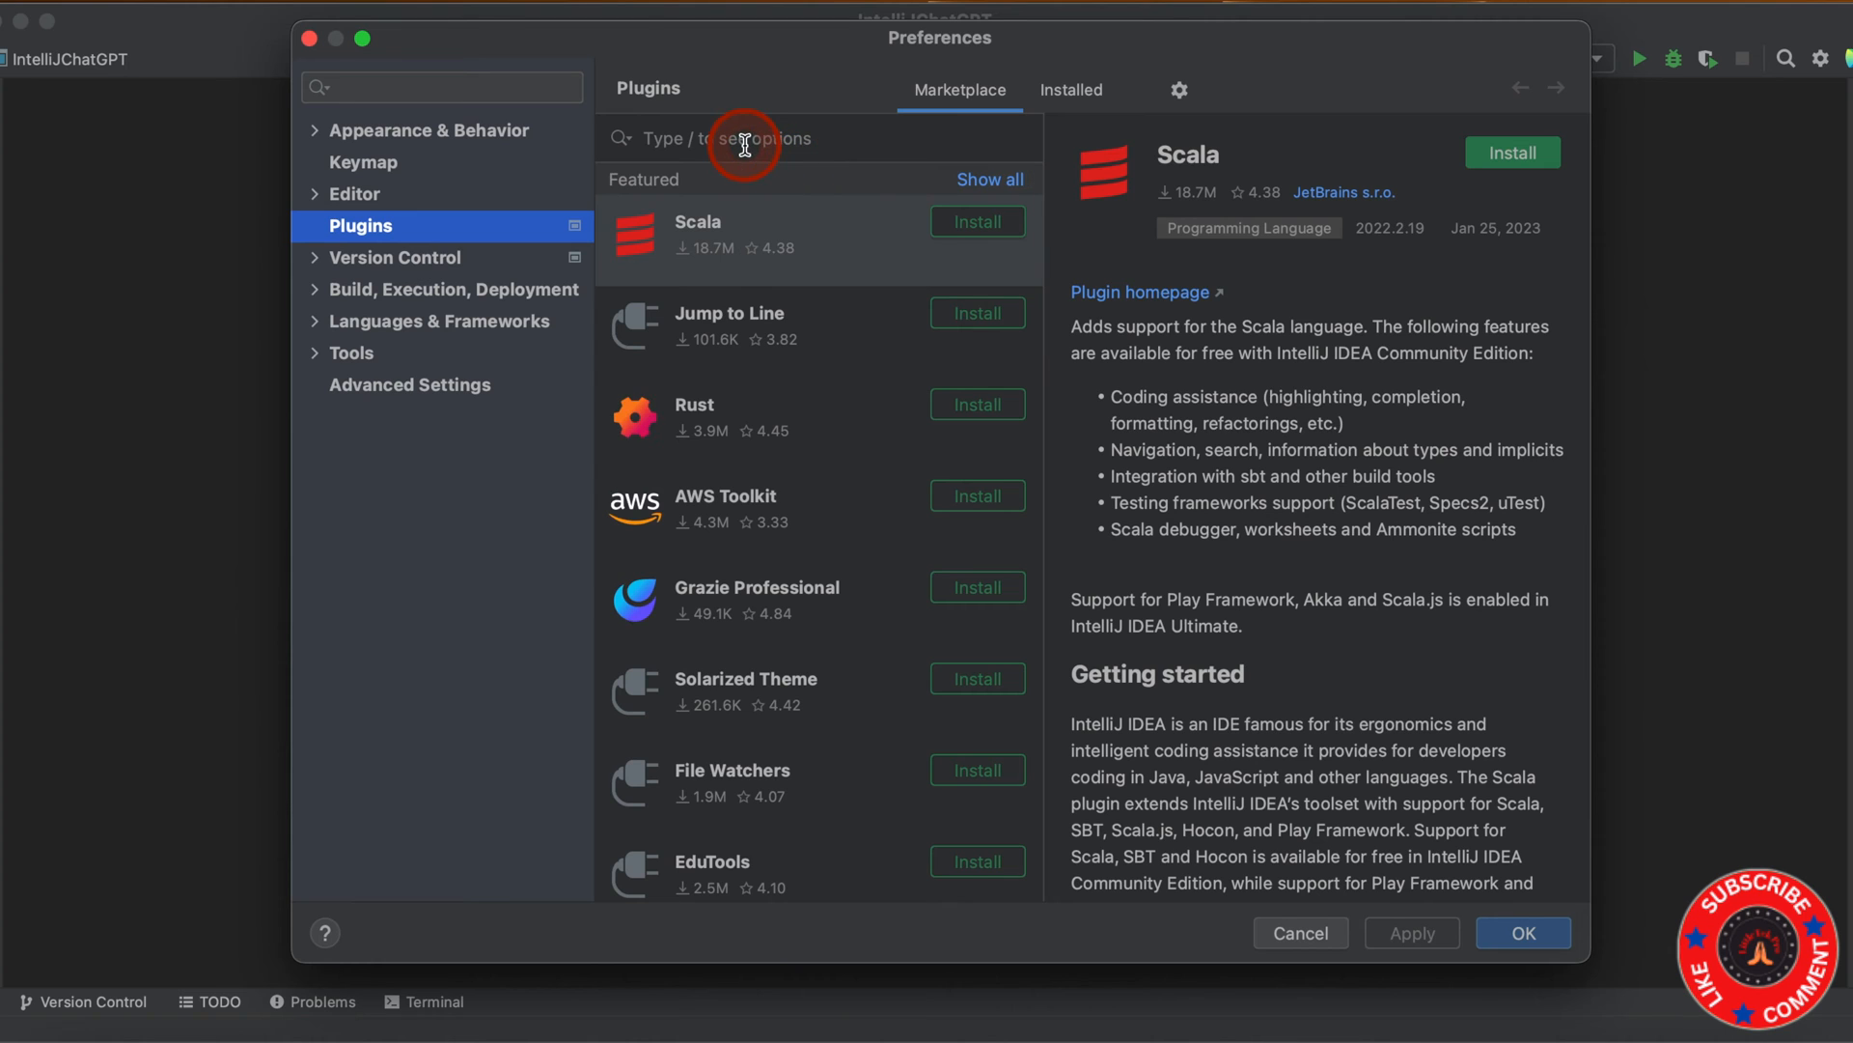
text(chatgpt tool)
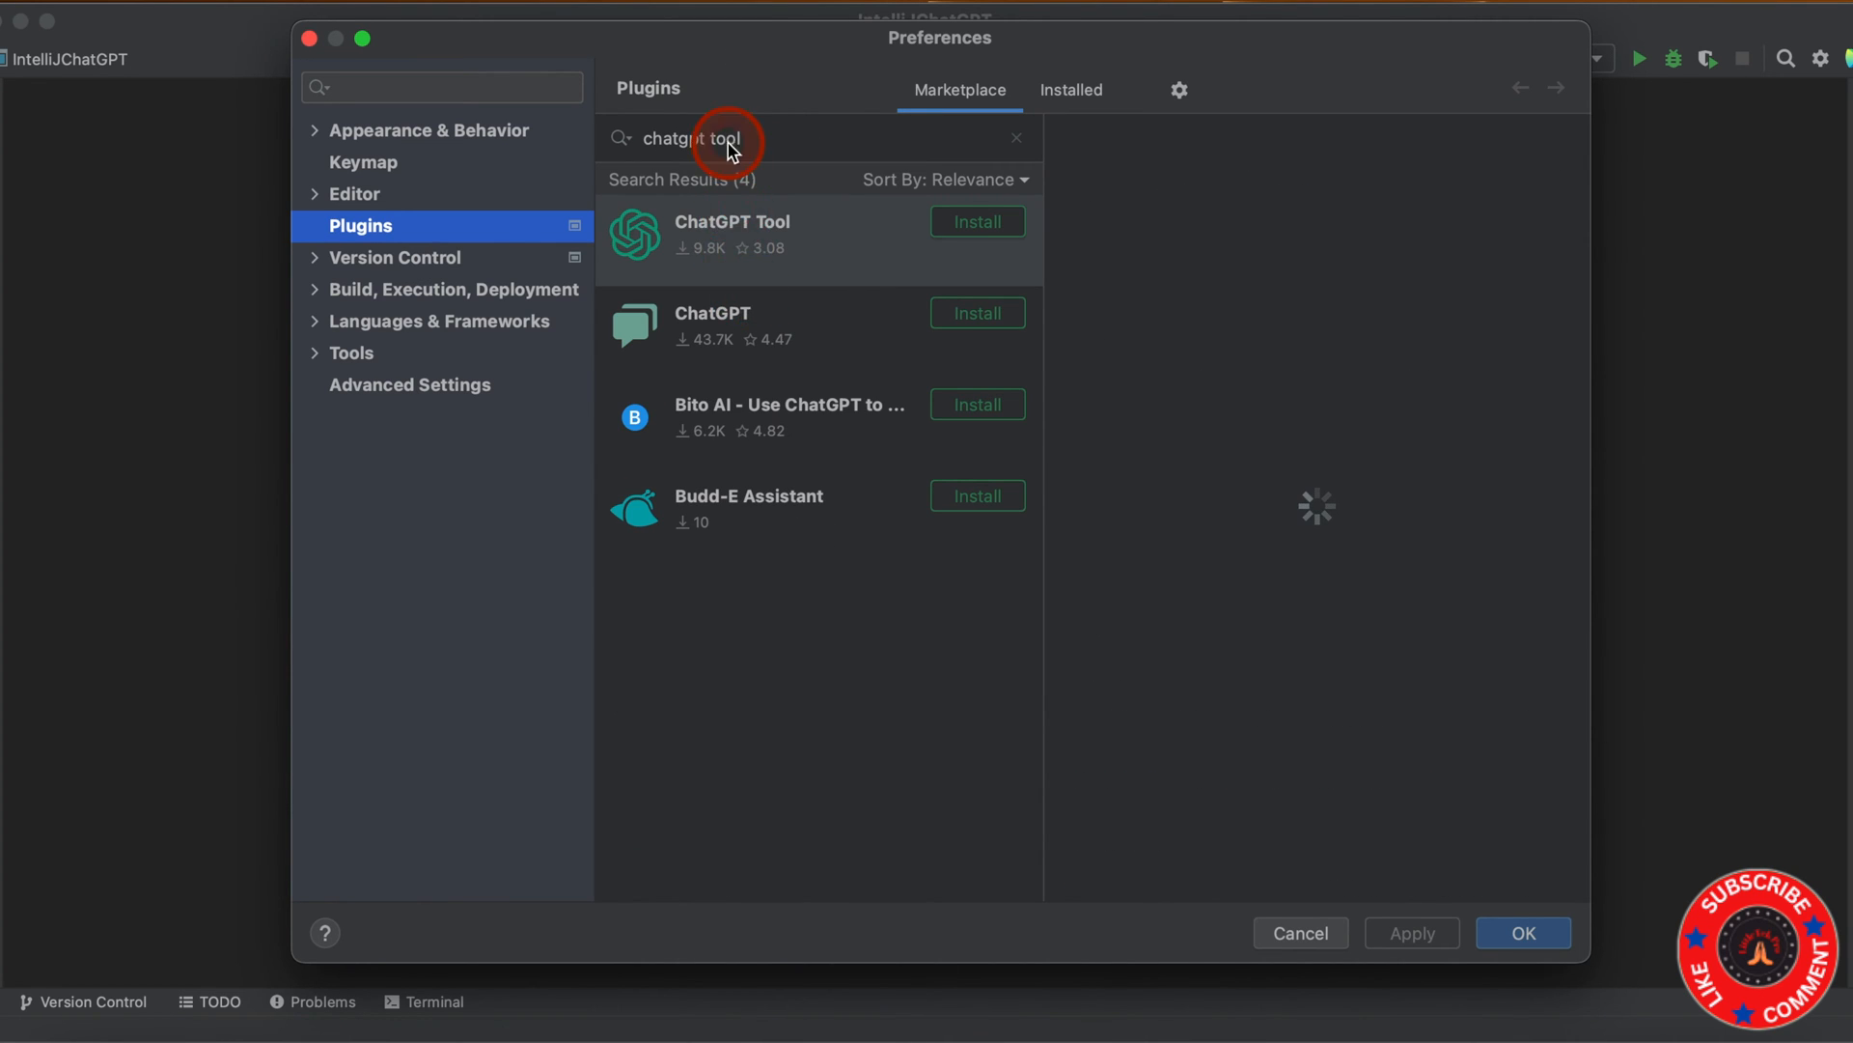
click(732, 233)
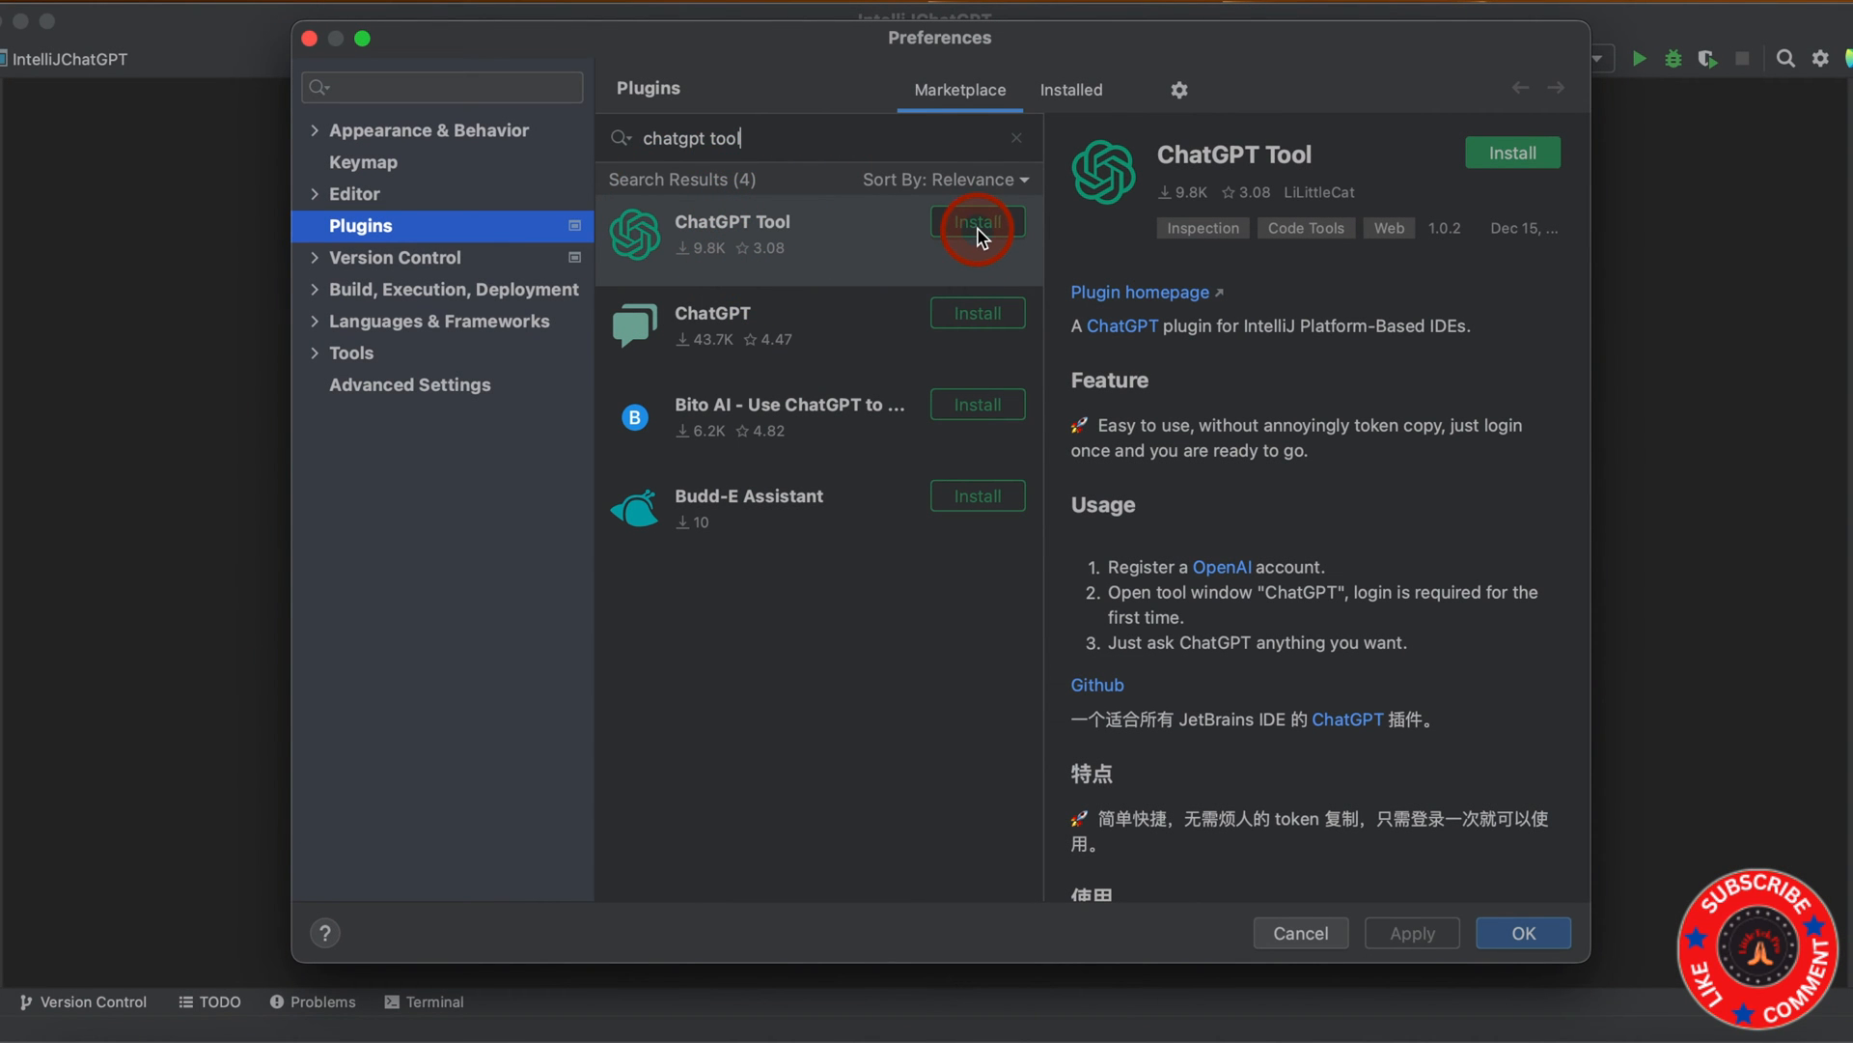
click(976, 222)
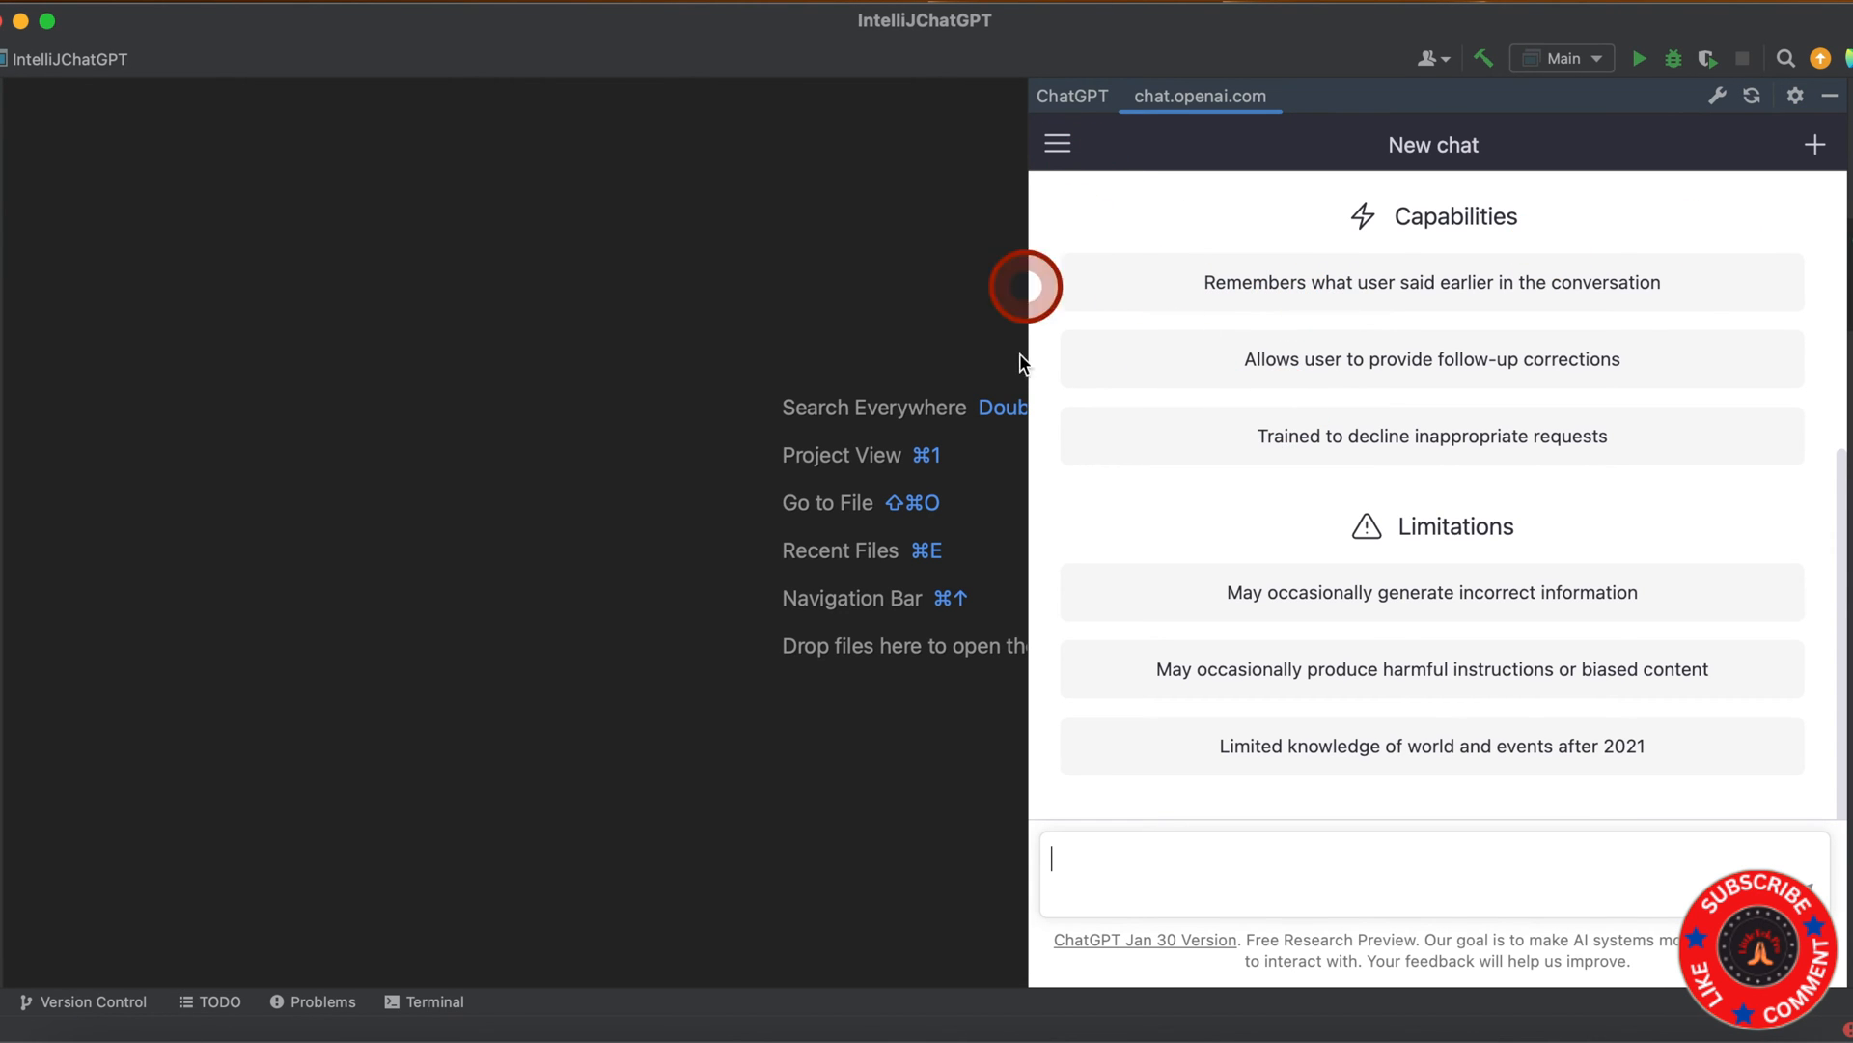
Close the chat's side menu and move the ChatGPT window to Top Left.
click(1055, 142)
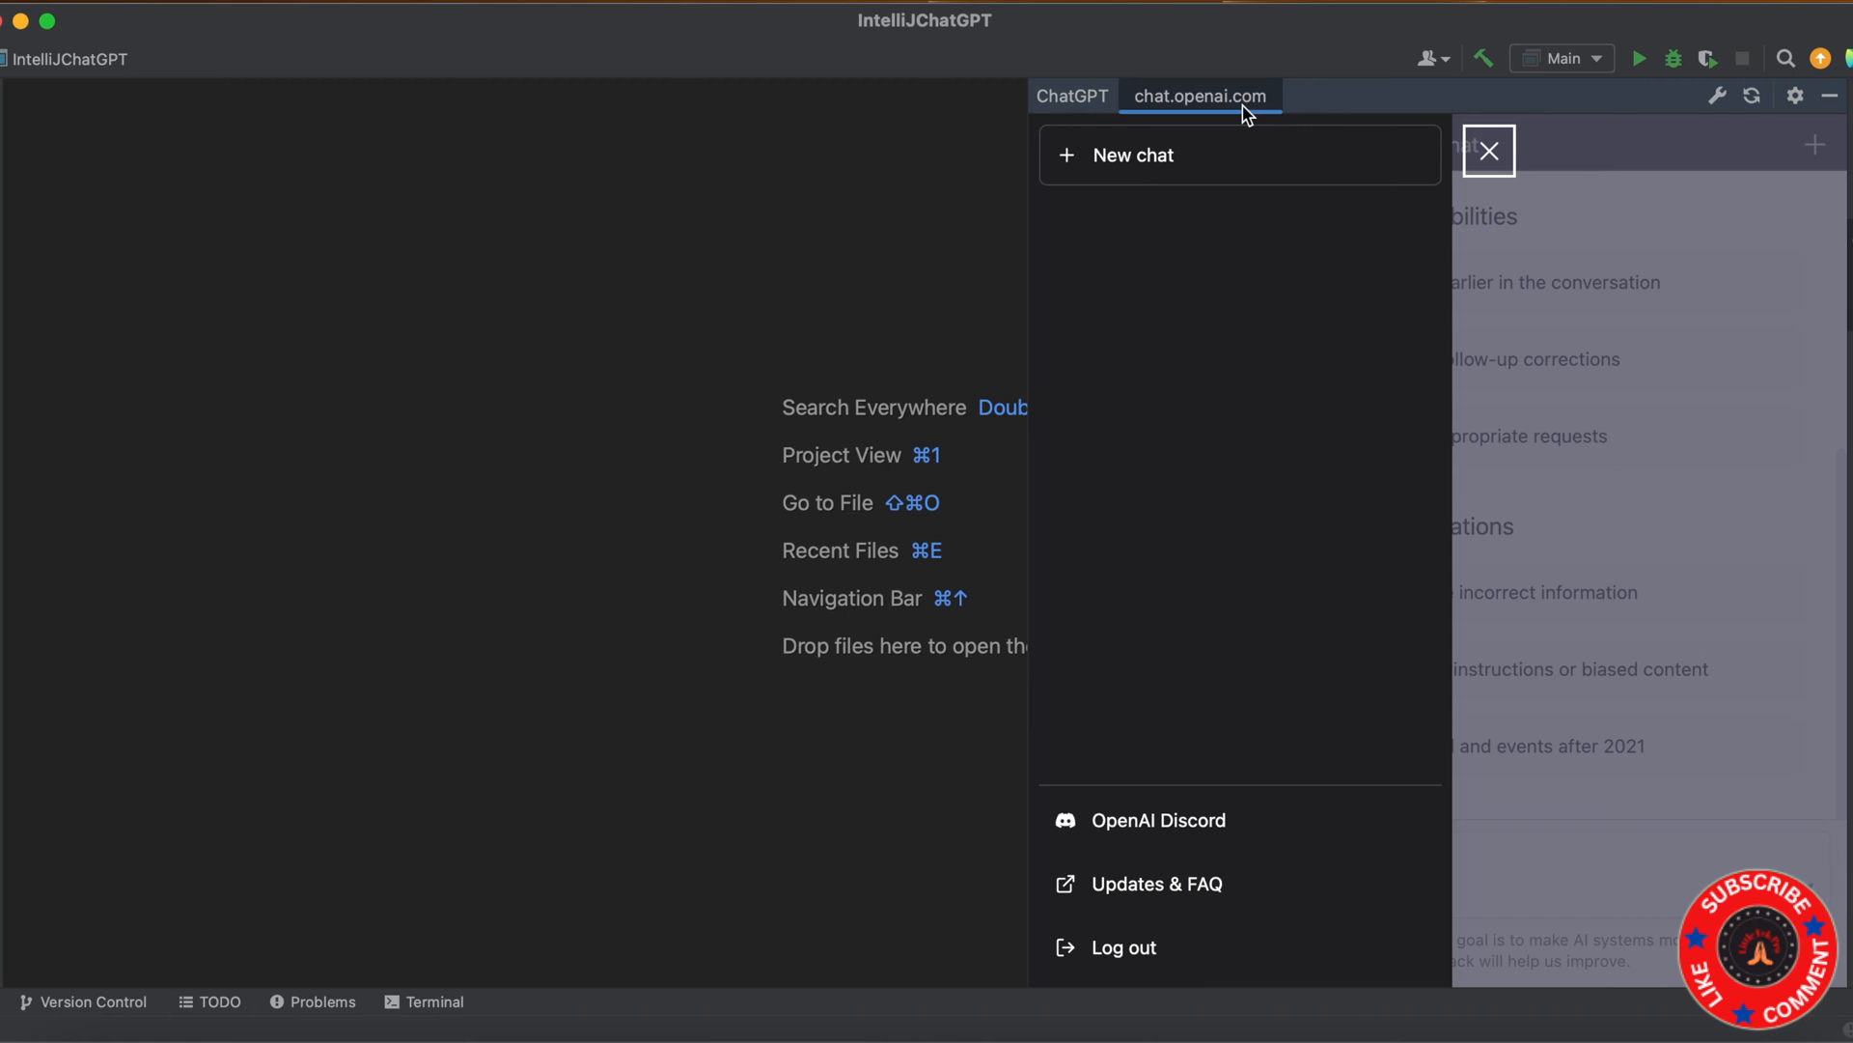
click(1199, 95)
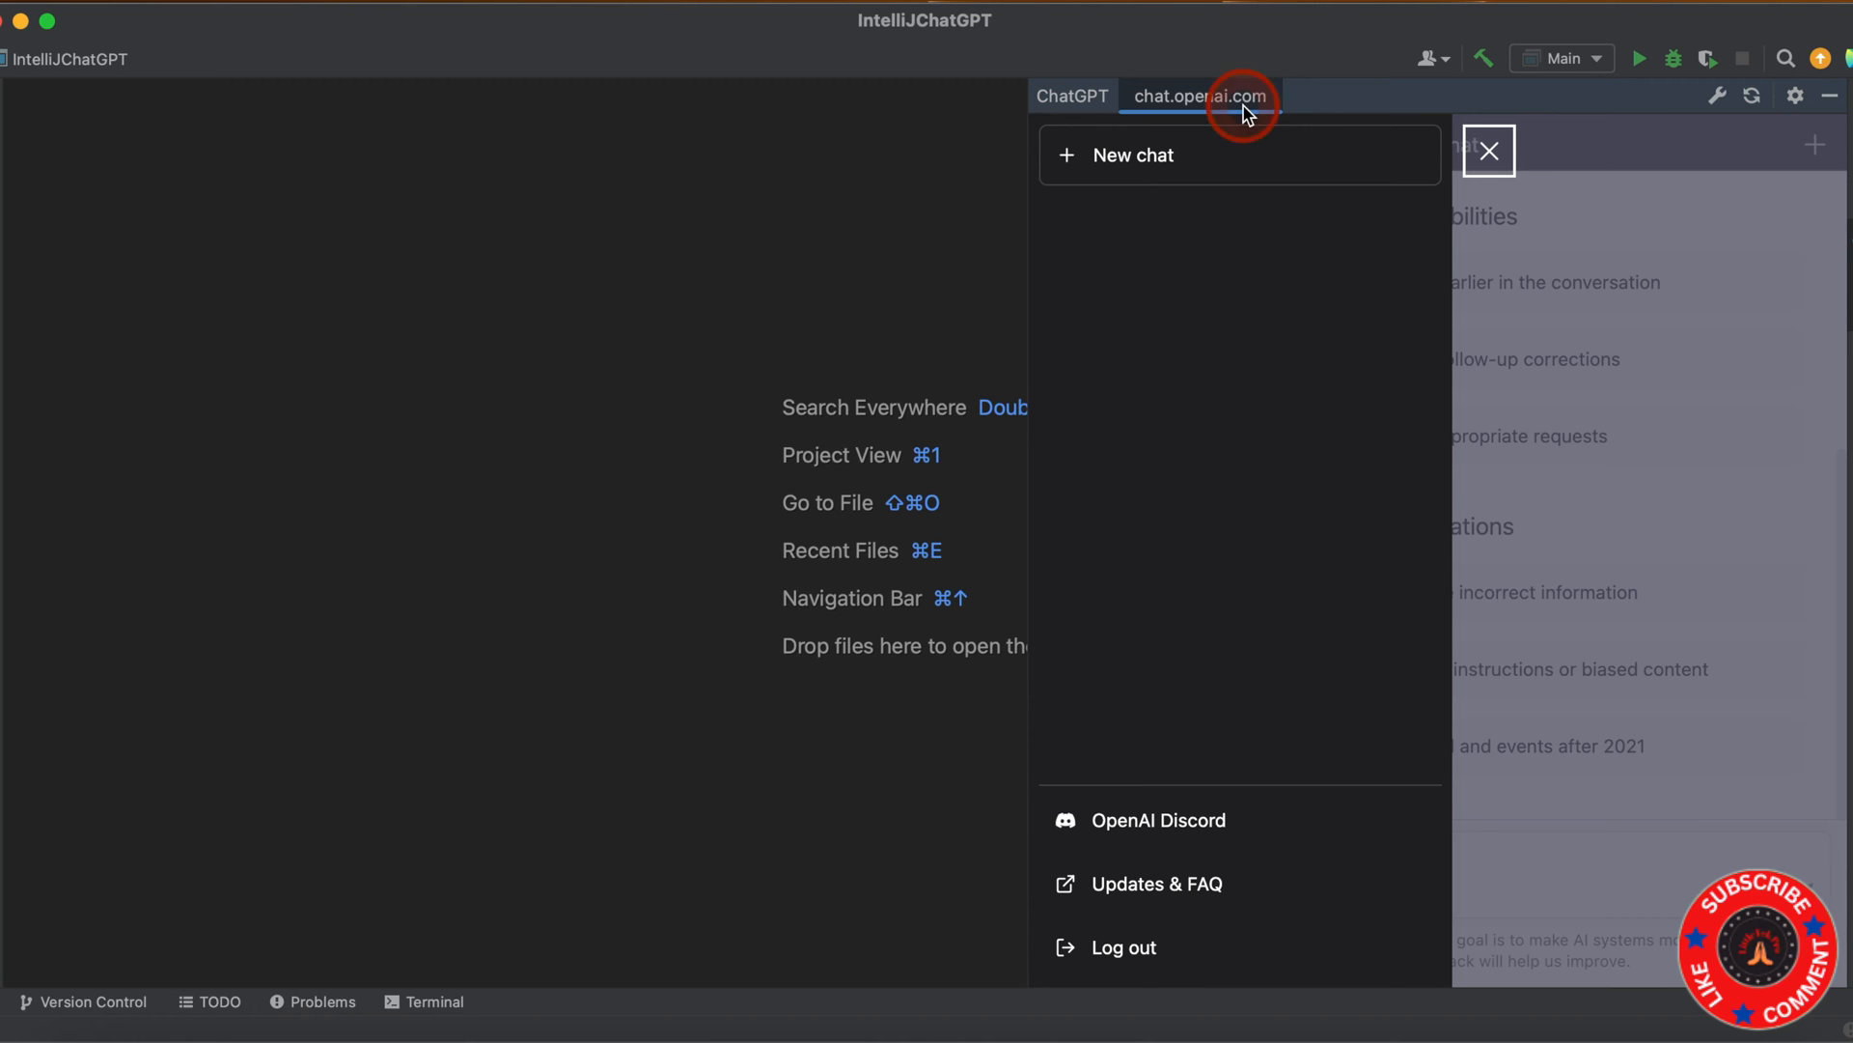
click(1488, 150)
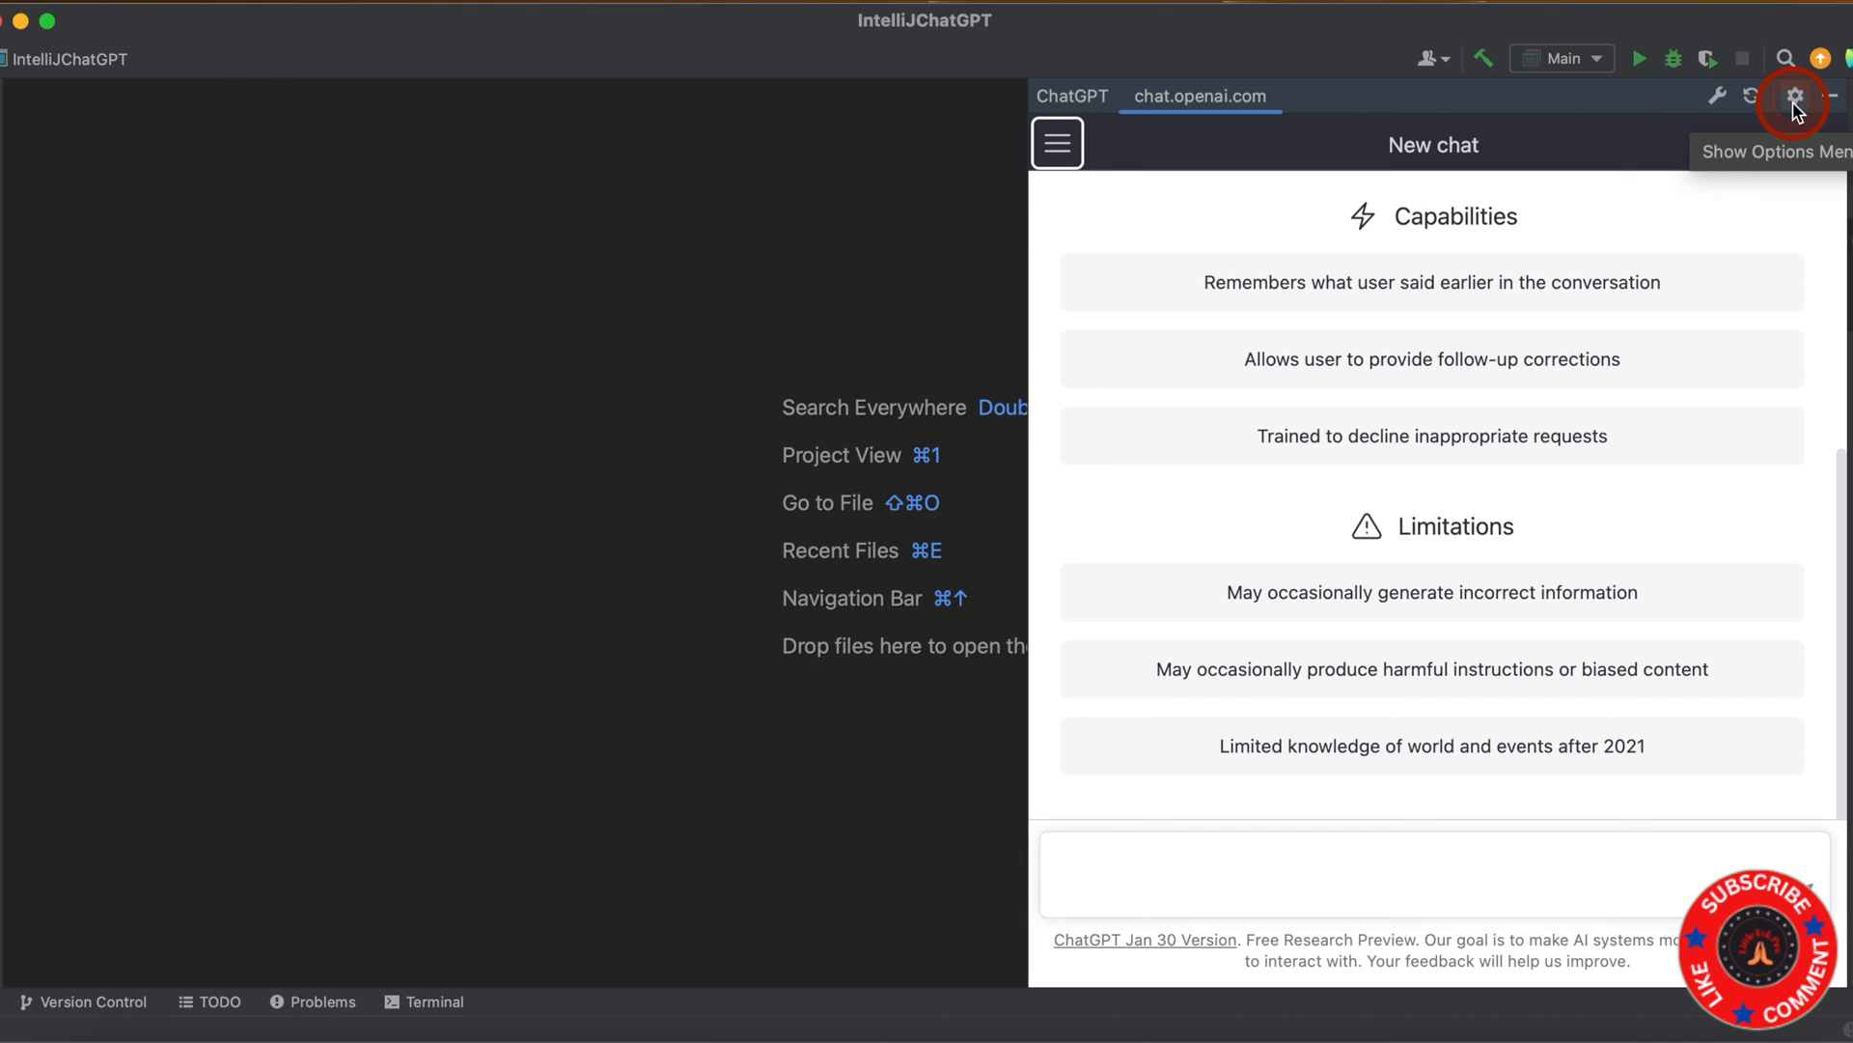
click(1791, 95)
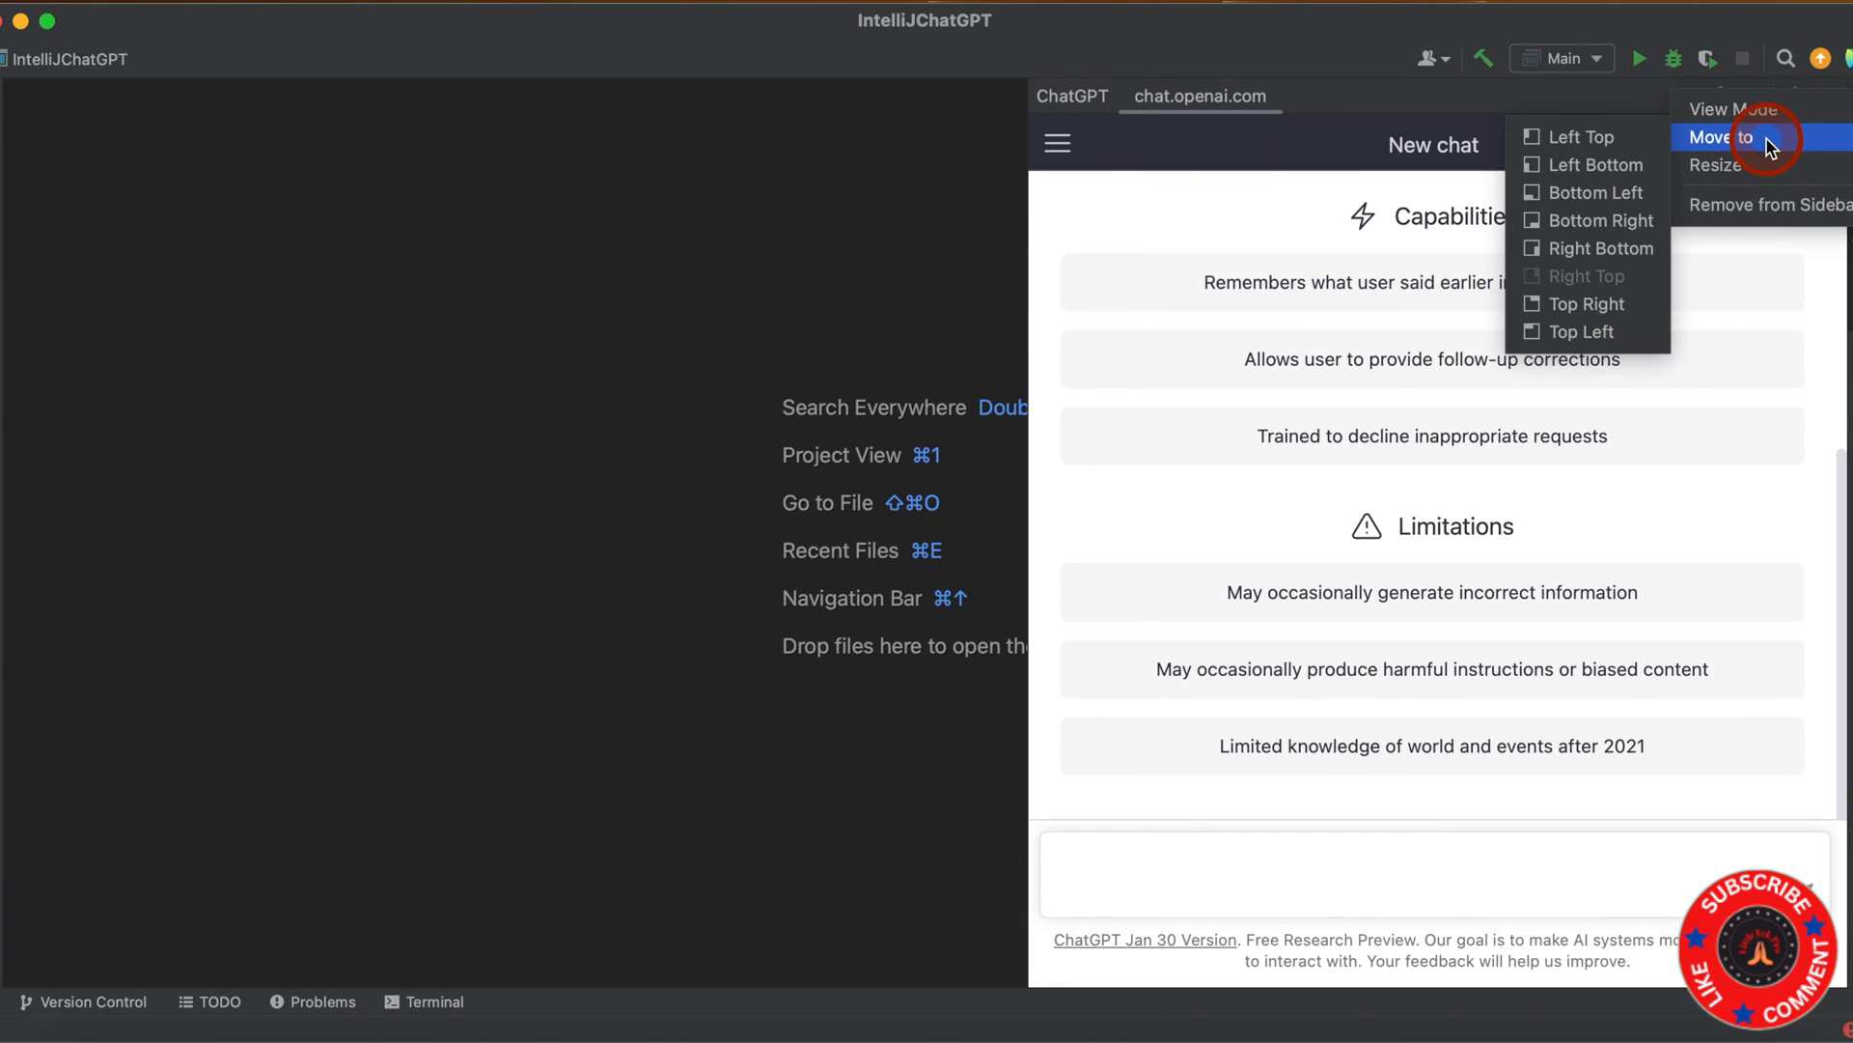
mouse_move(1589, 331)
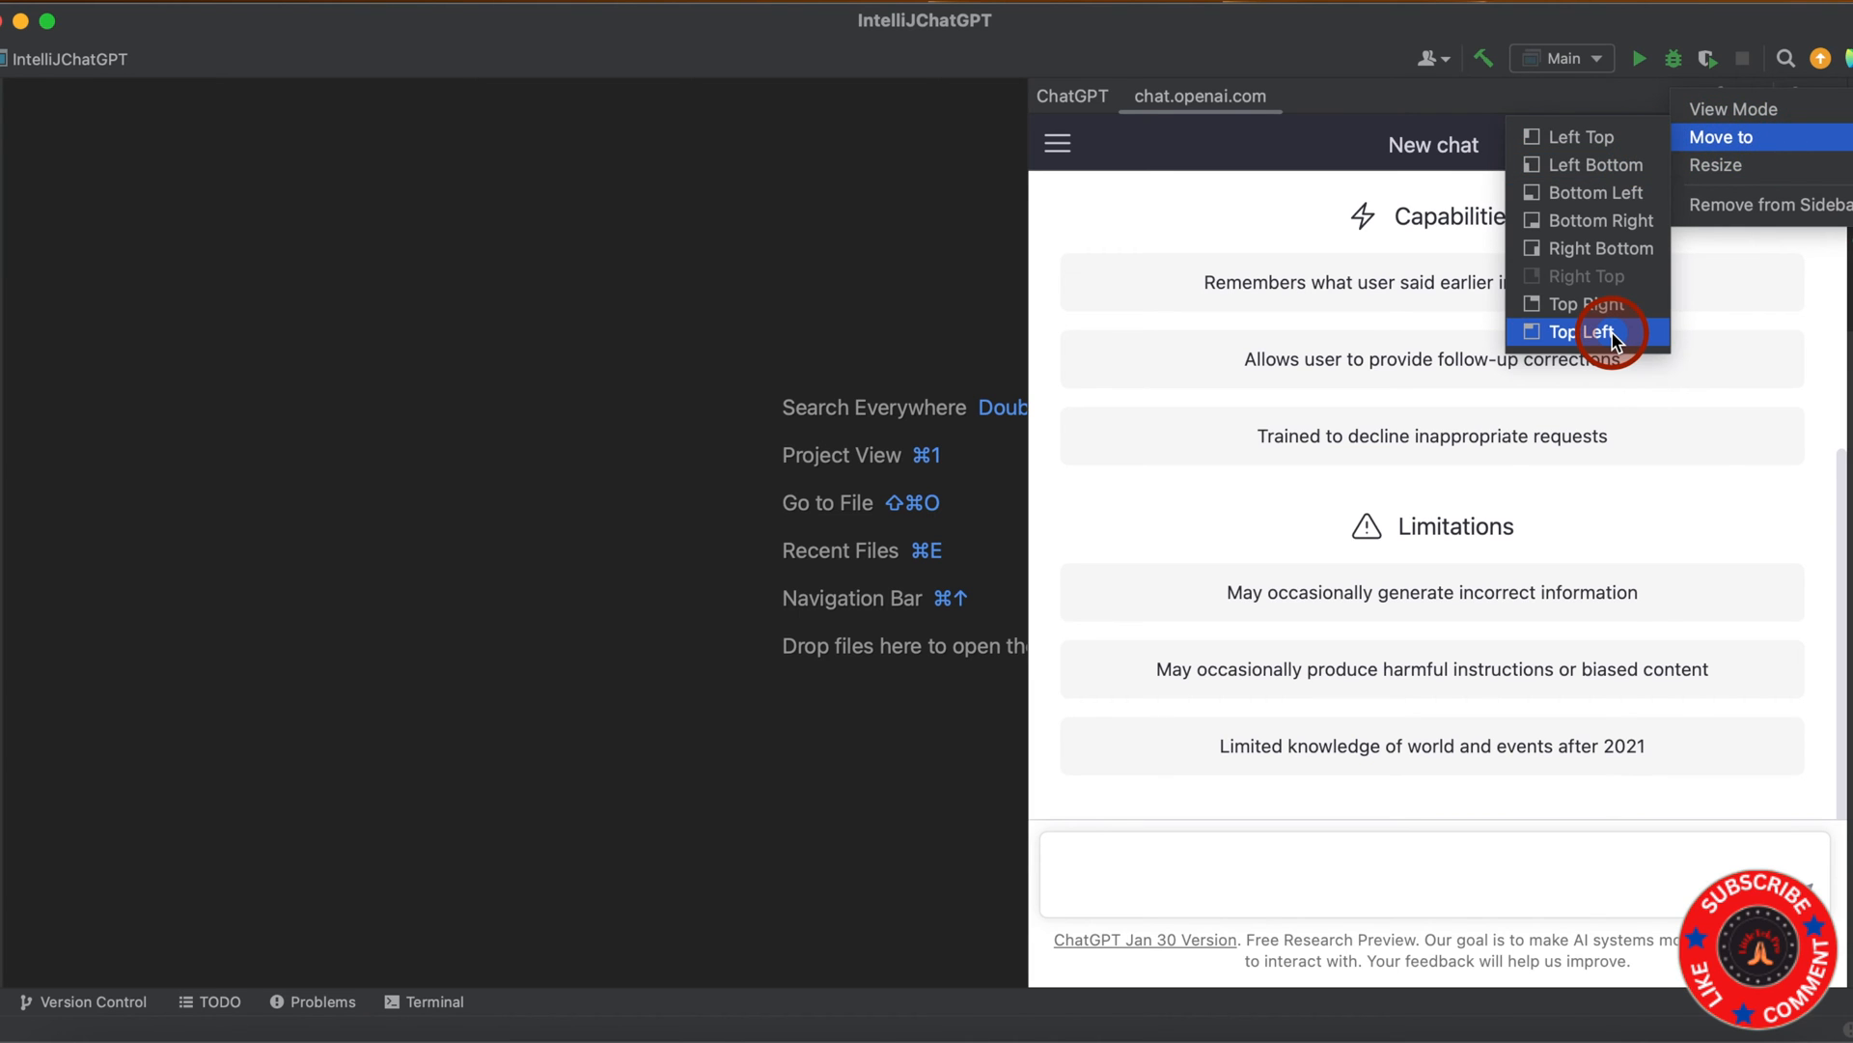
click(1601, 331)
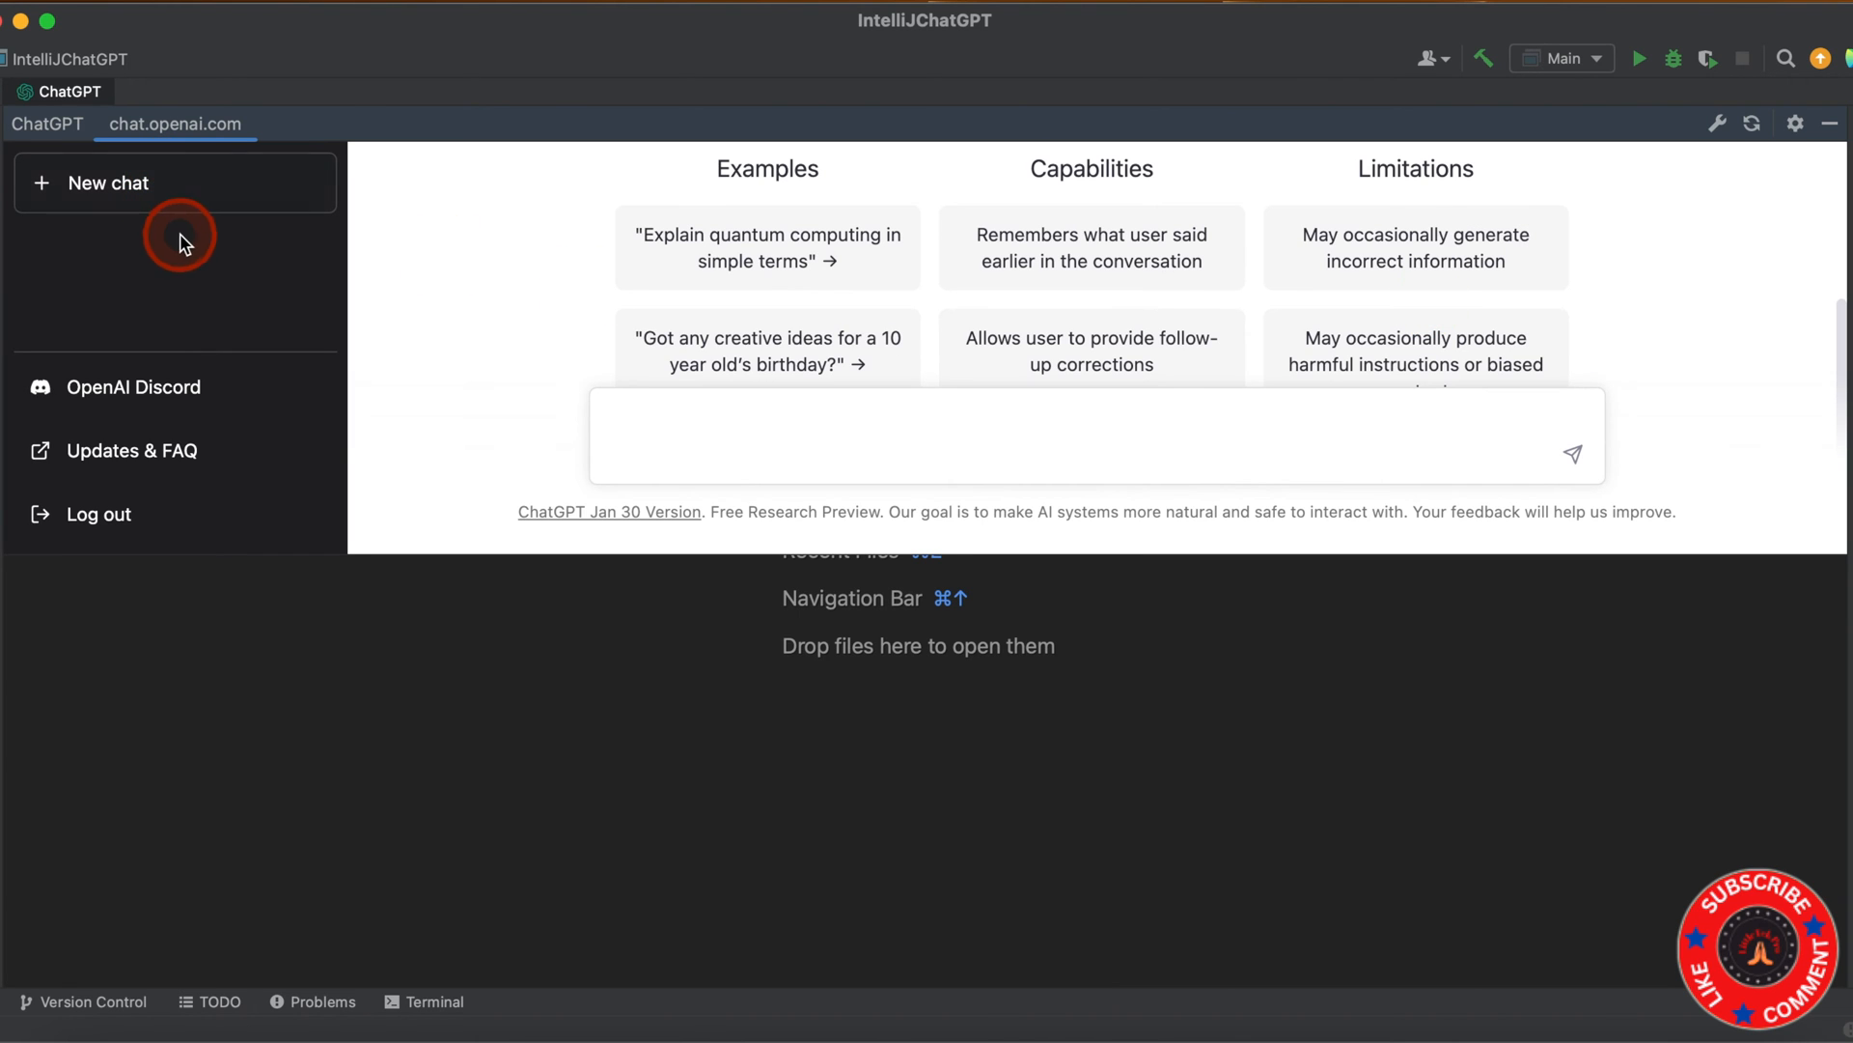
click(1794, 122)
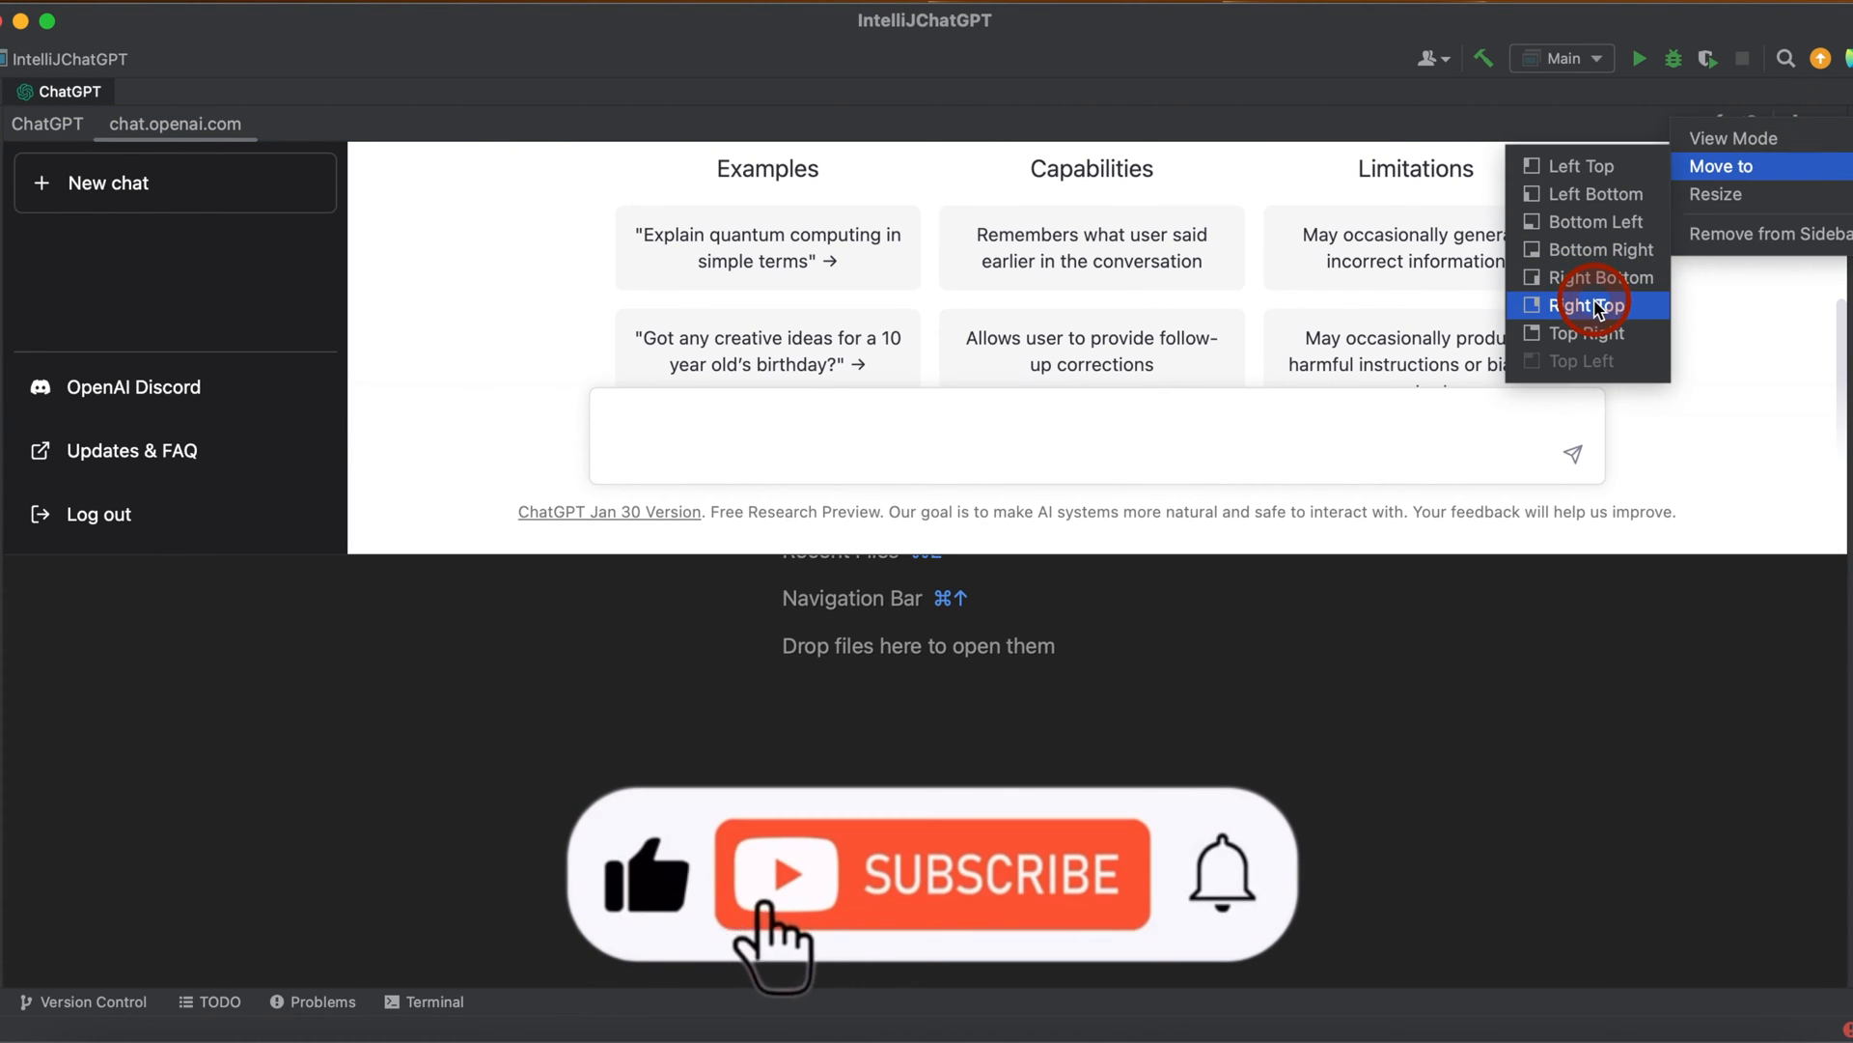
Move the ChatGPT window back to the right and scroll through the palindrome answer.
click(1586, 305)
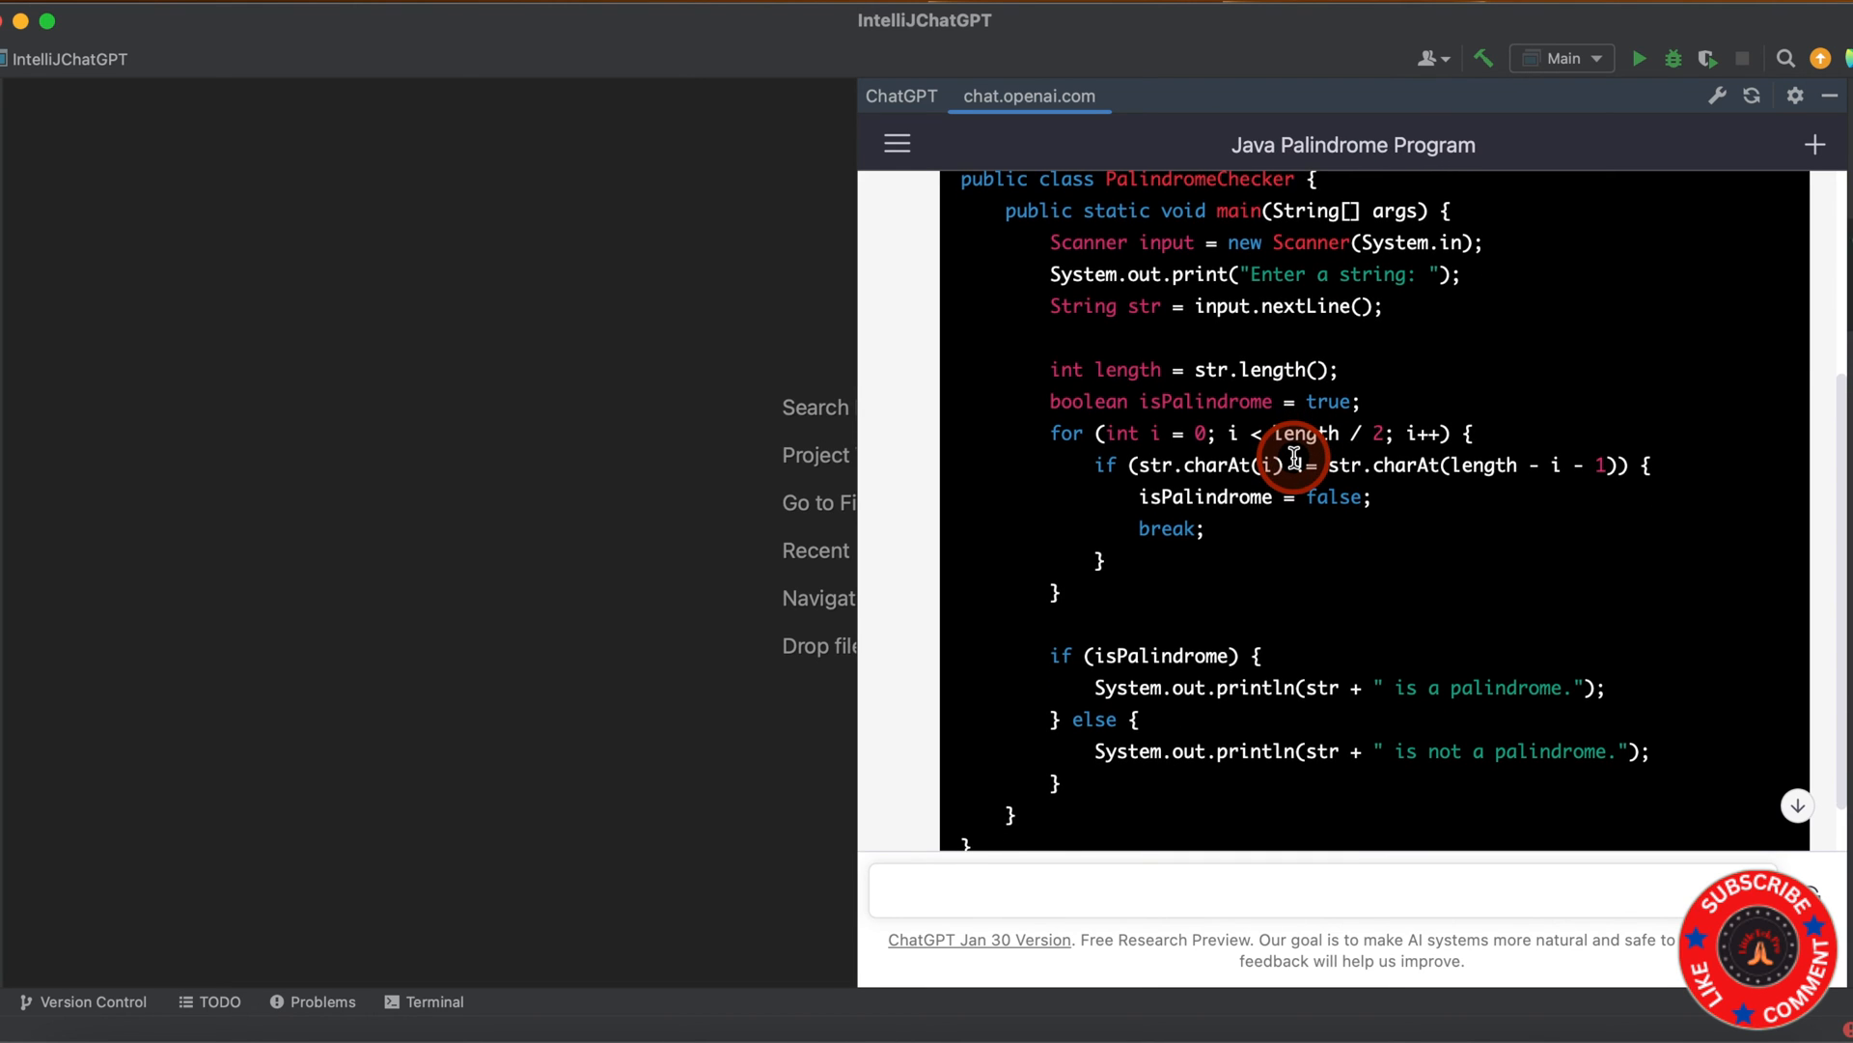
scroll(down, 3)
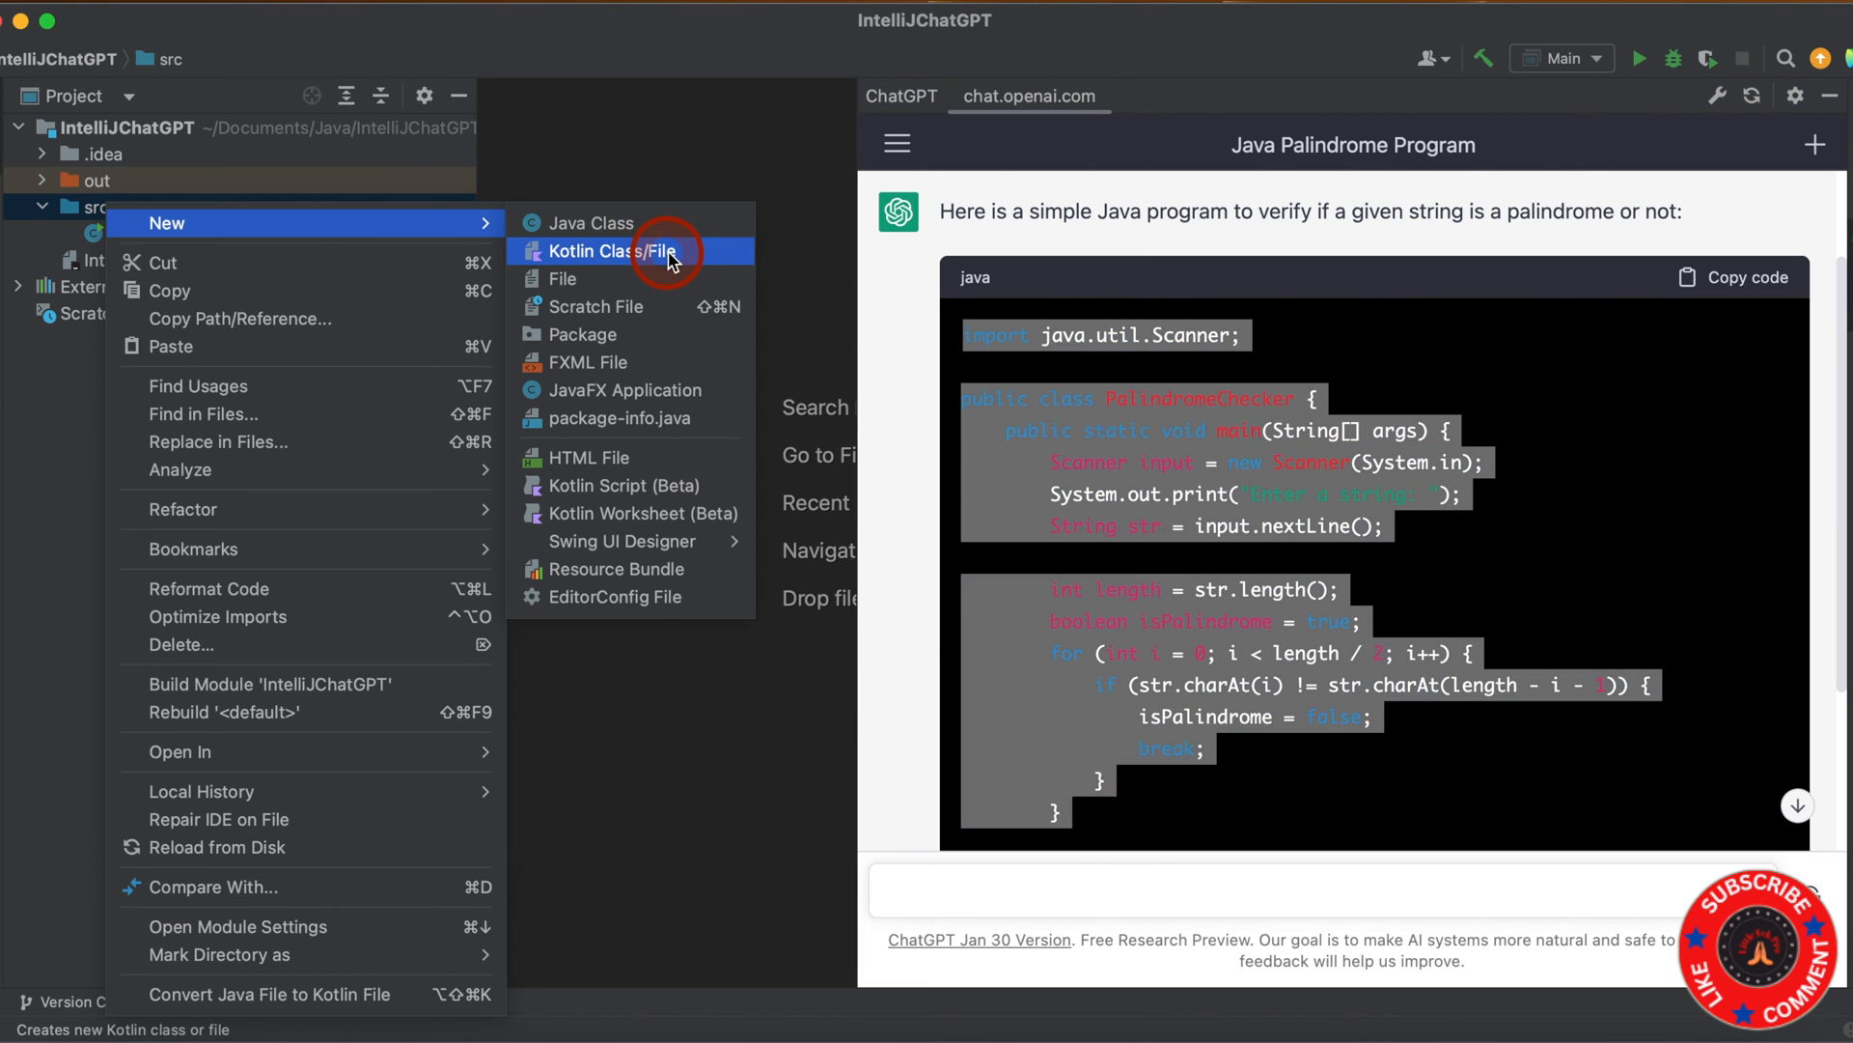
Create a Java class named Palindrome in src and copy ChatGPT's code.
click(596, 222)
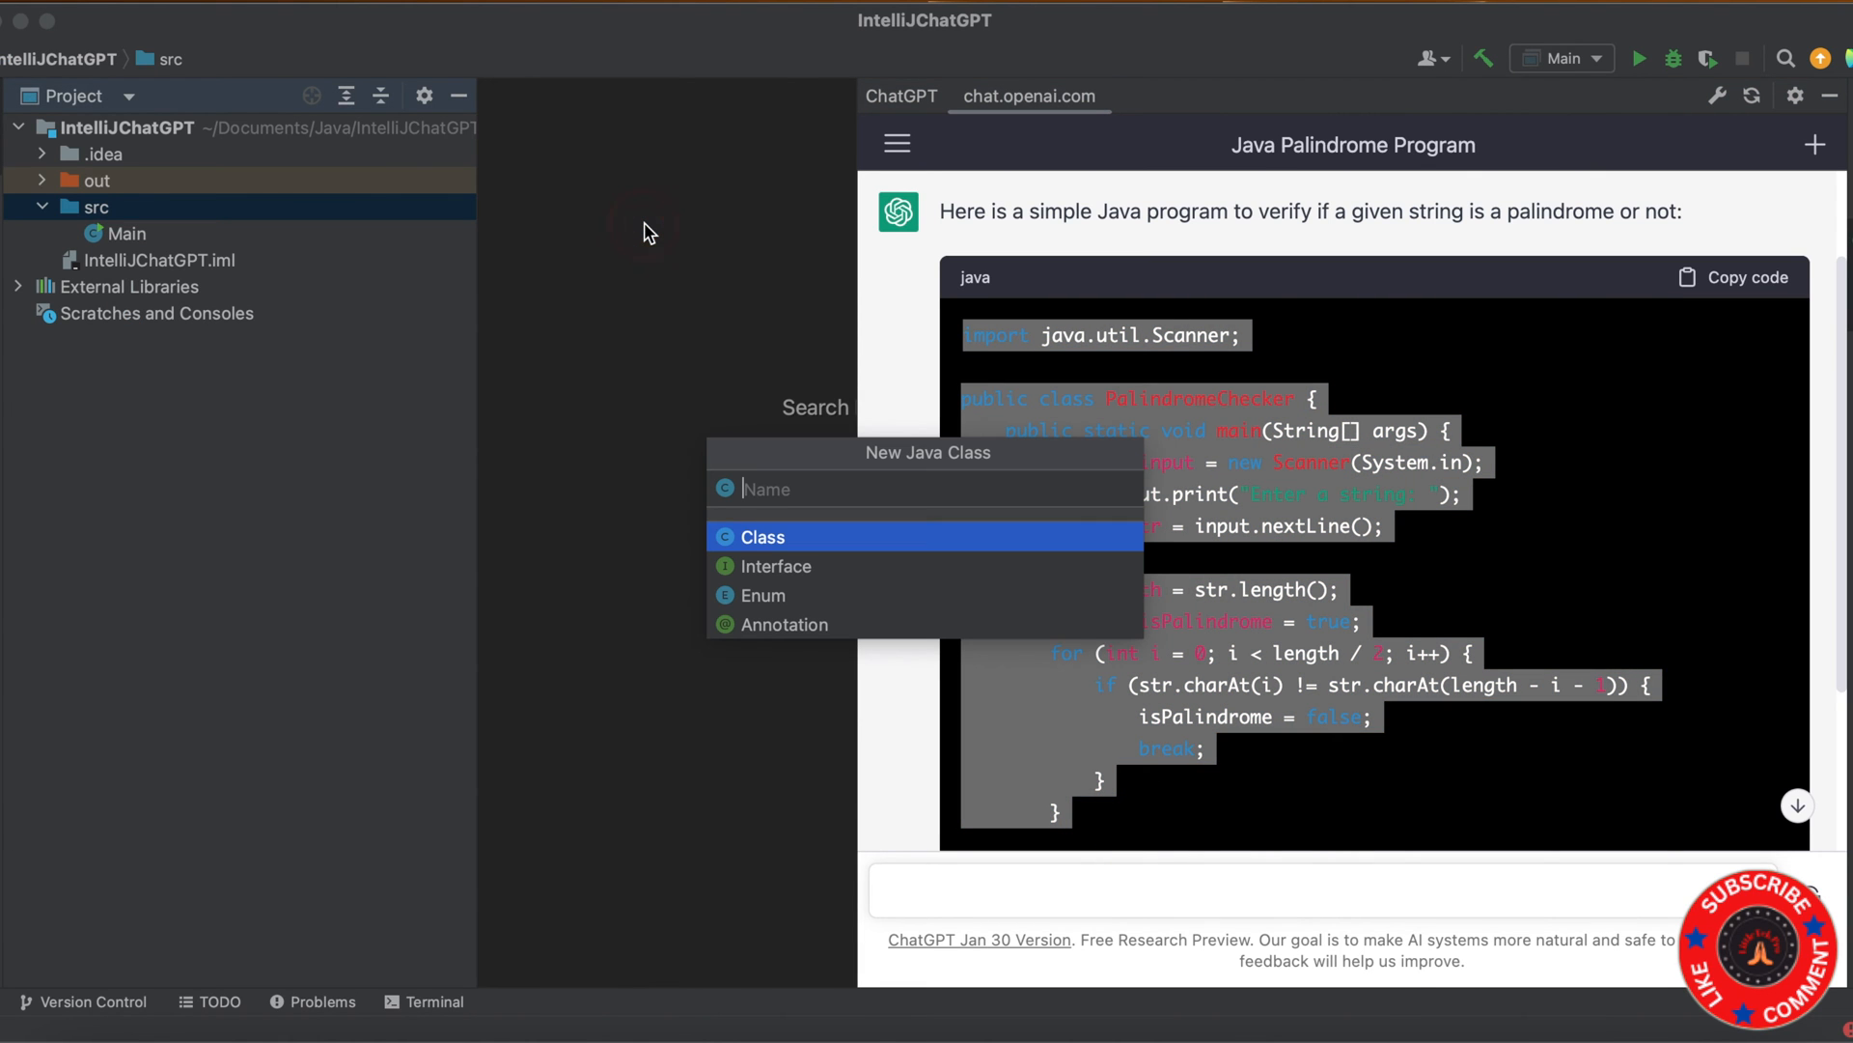
text(P)
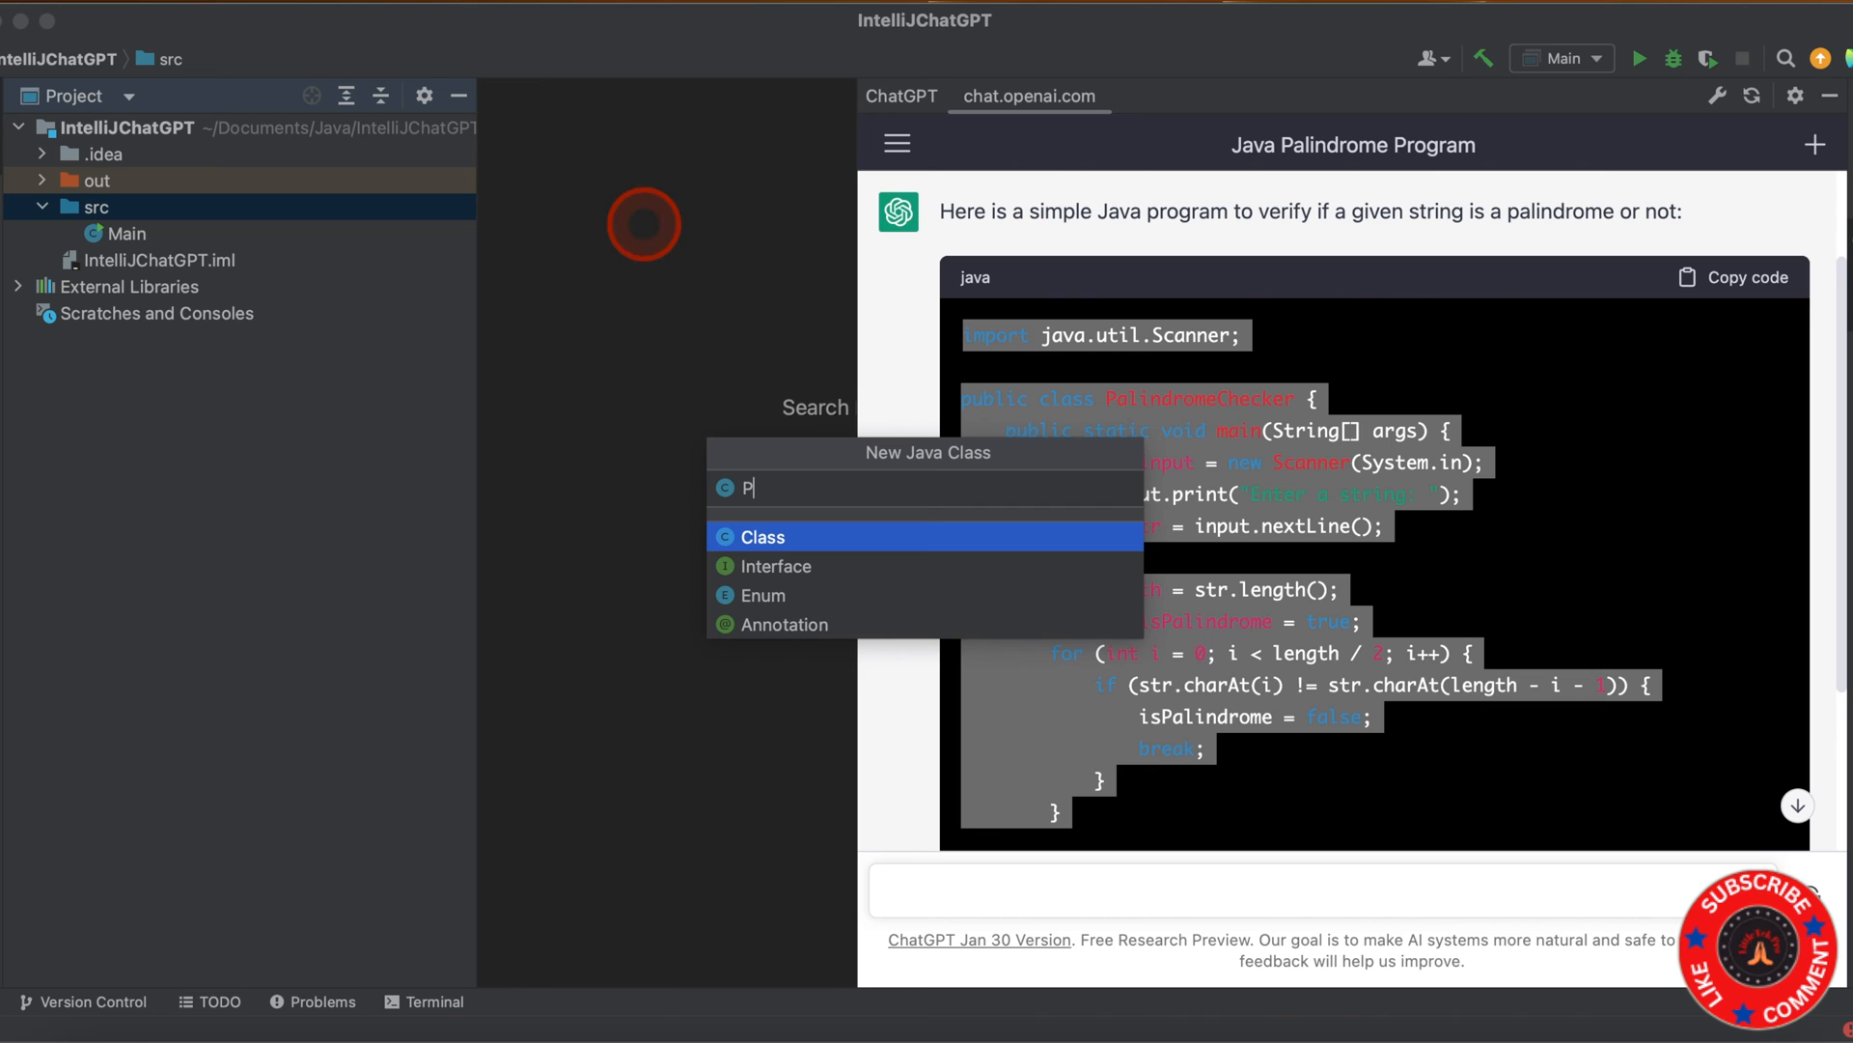
text(alindrom)
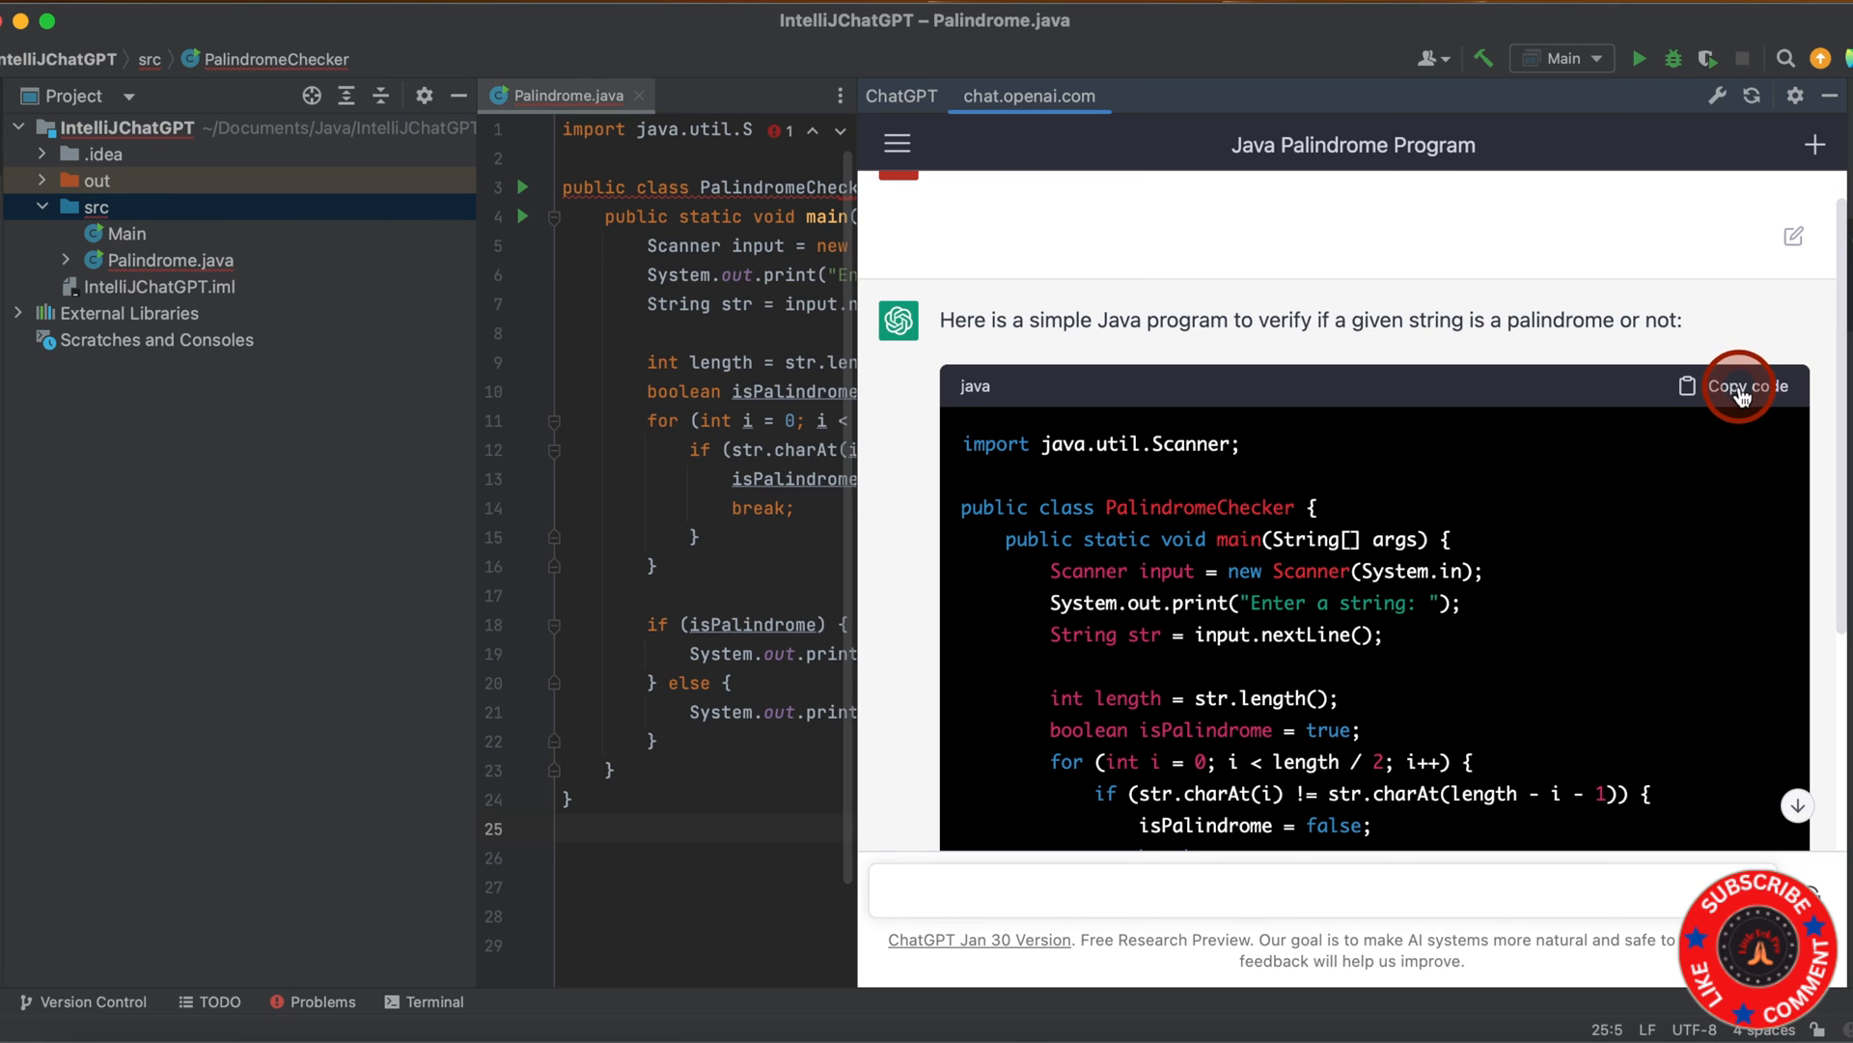
click(1743, 386)
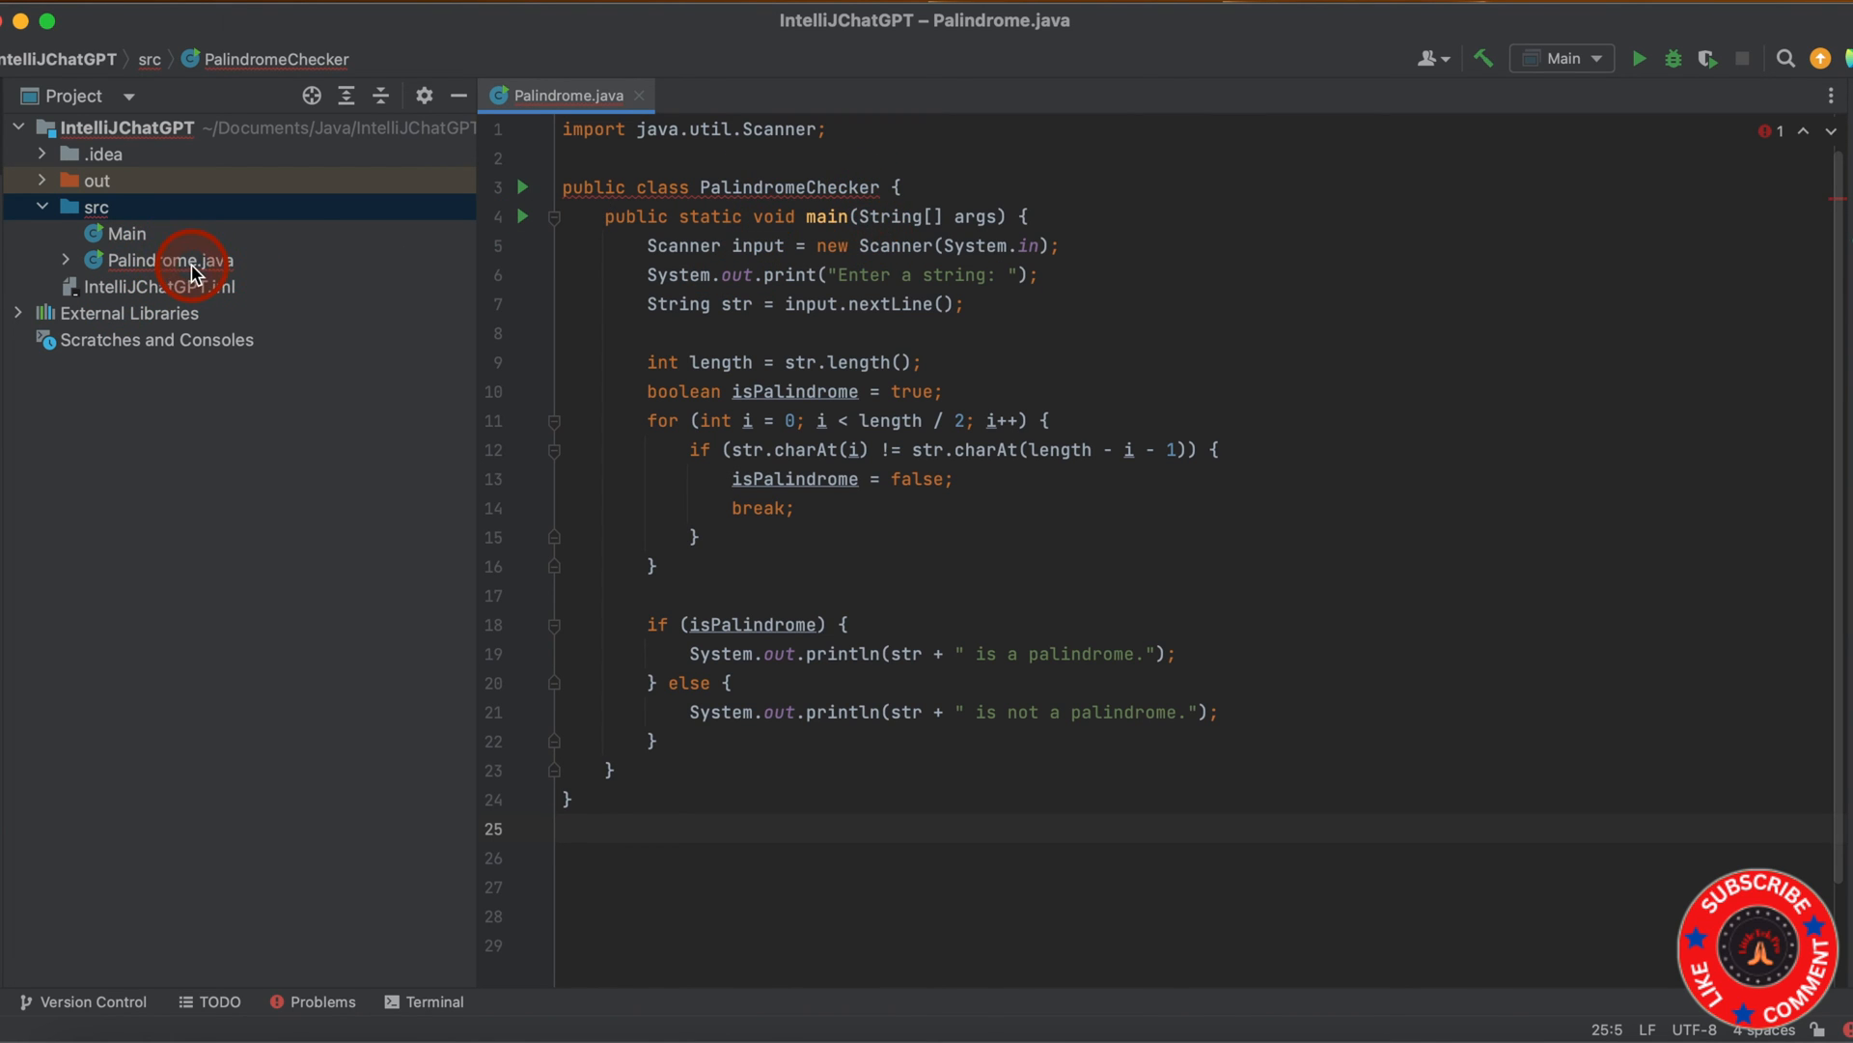
Rename Palindrome.java to PalindromeChecker.java via Refactor > Rename.
right_click(165, 259)
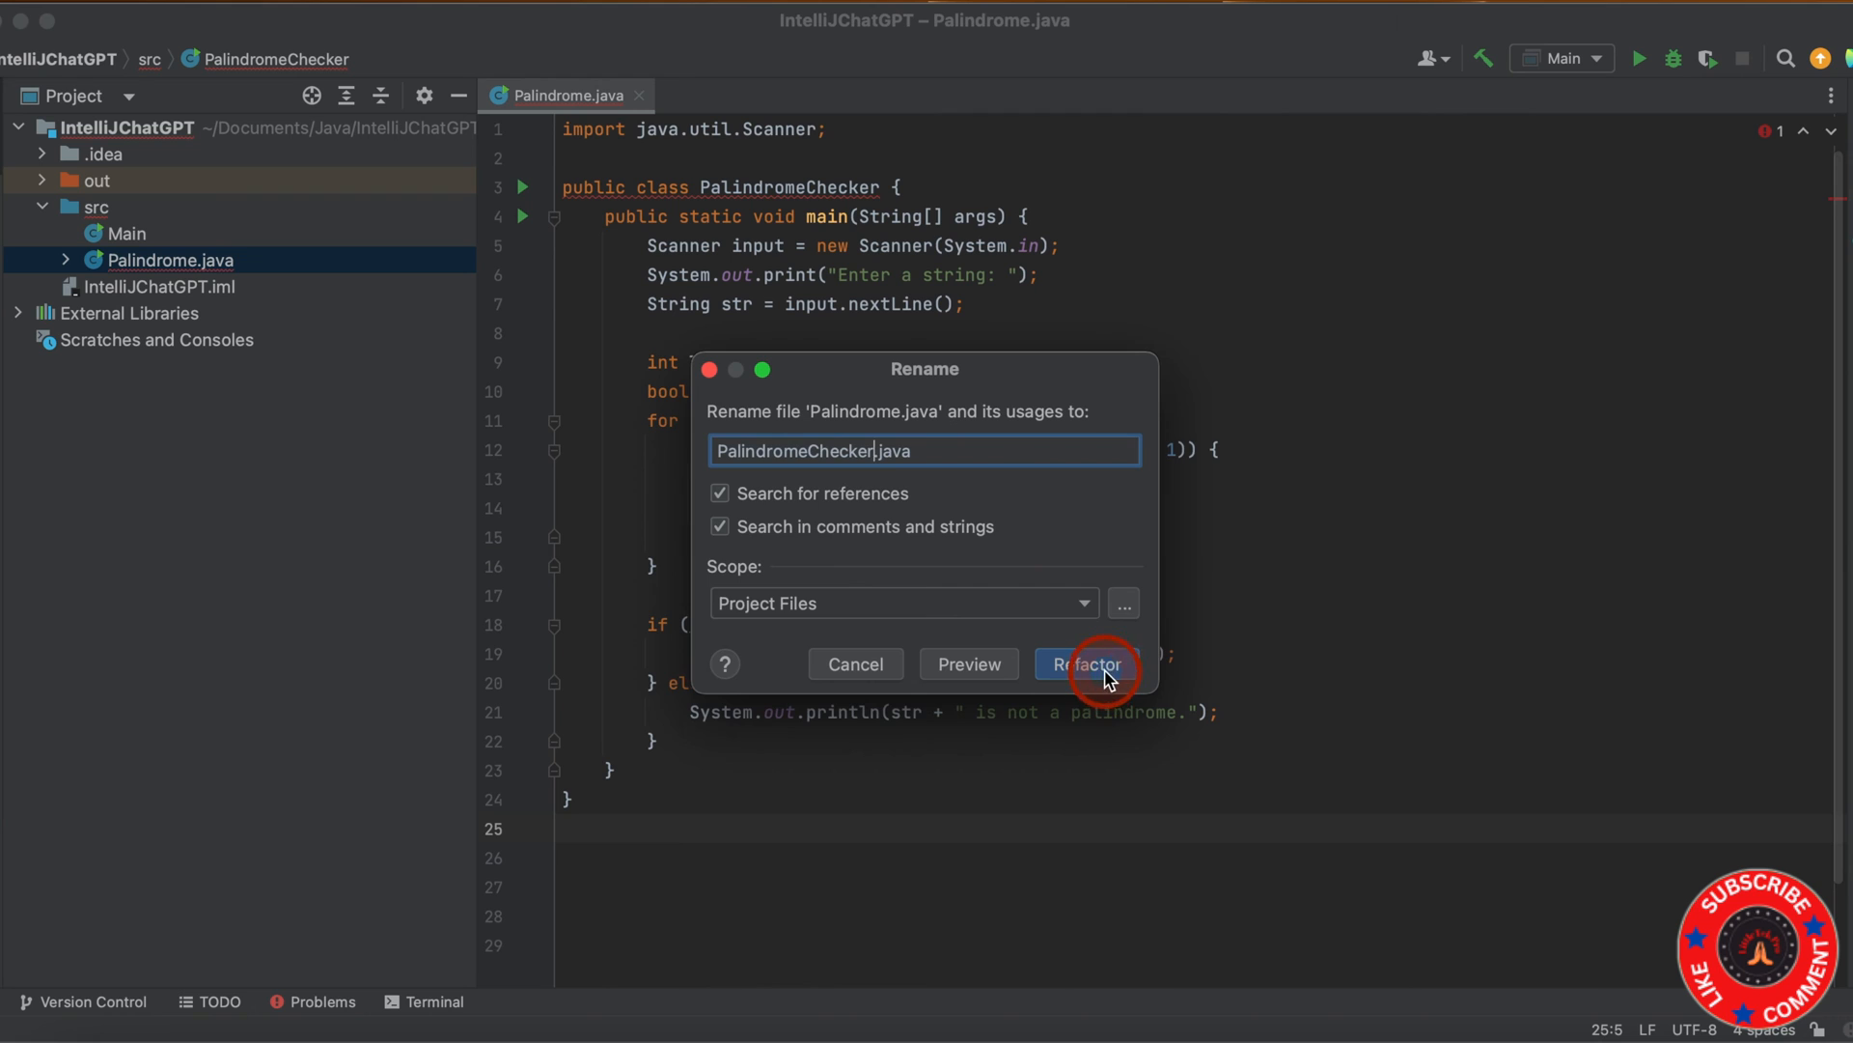
click(1084, 664)
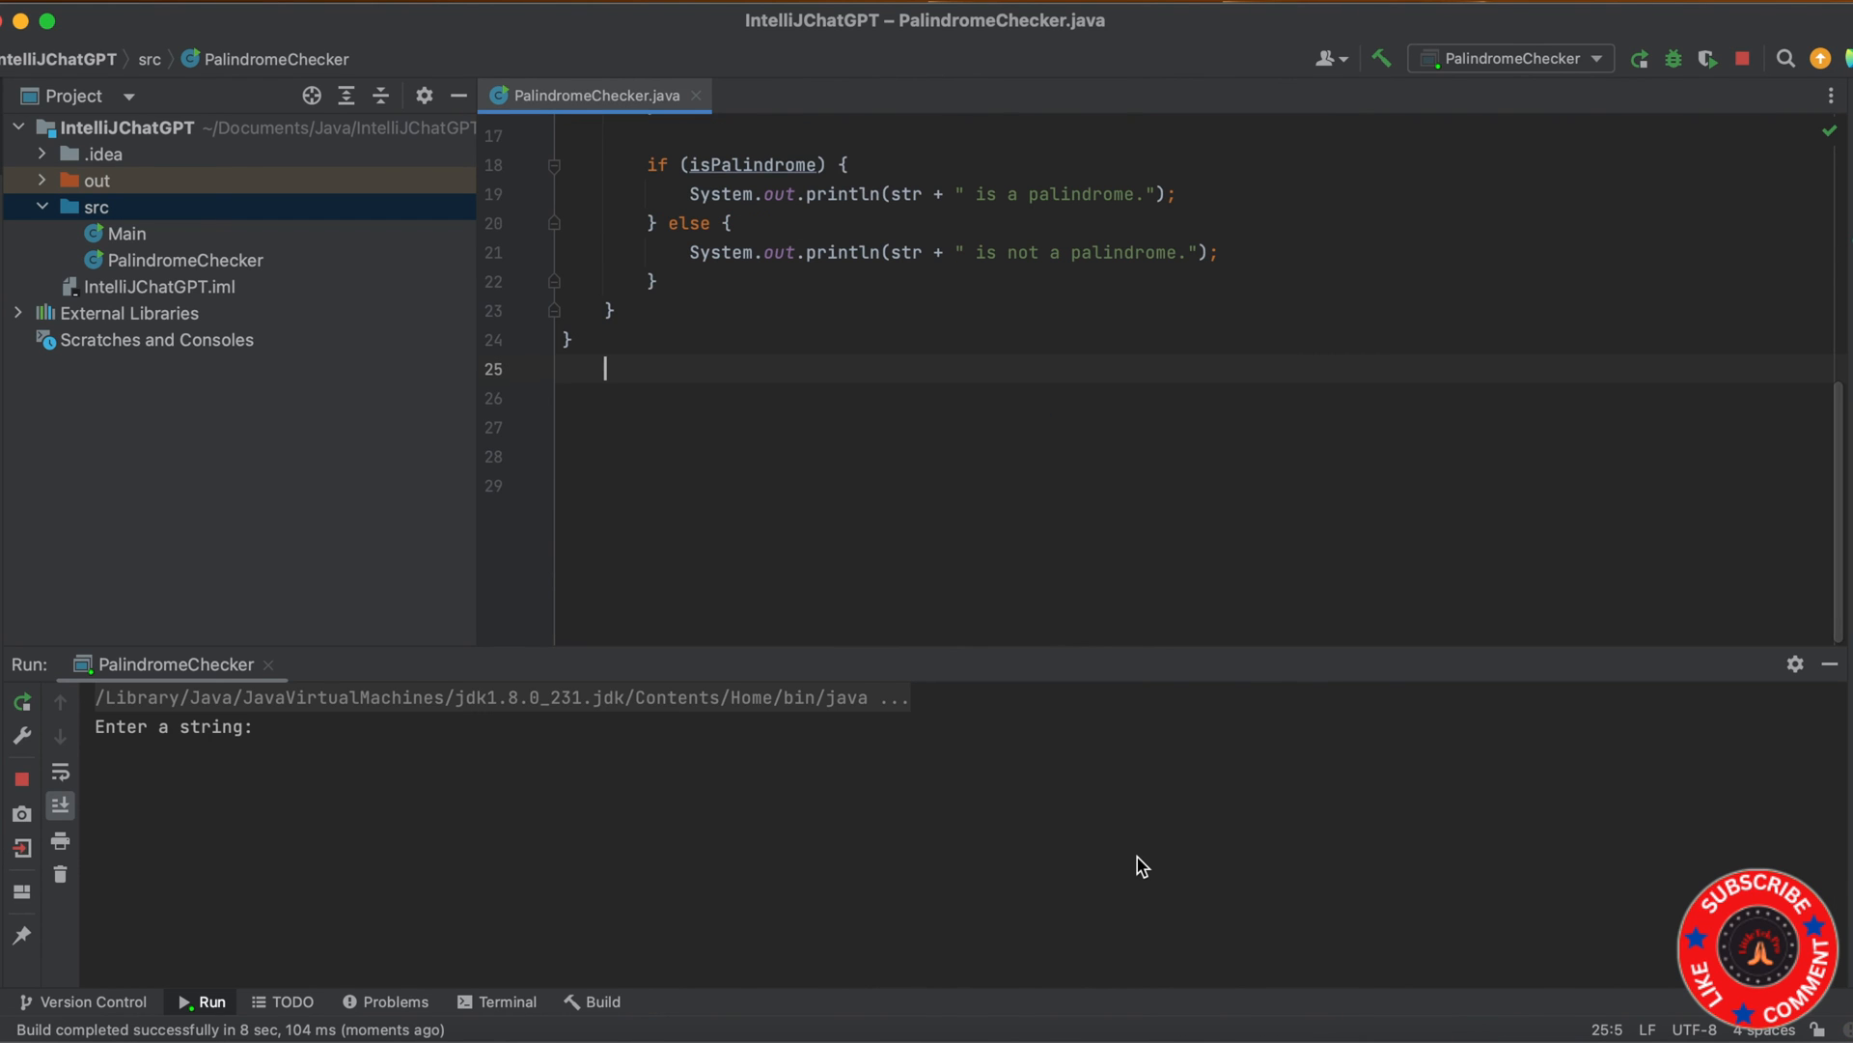
Enter 'madam' at the PalindromeChecker console prompt, then start typing 'Li'.
click(295, 736)
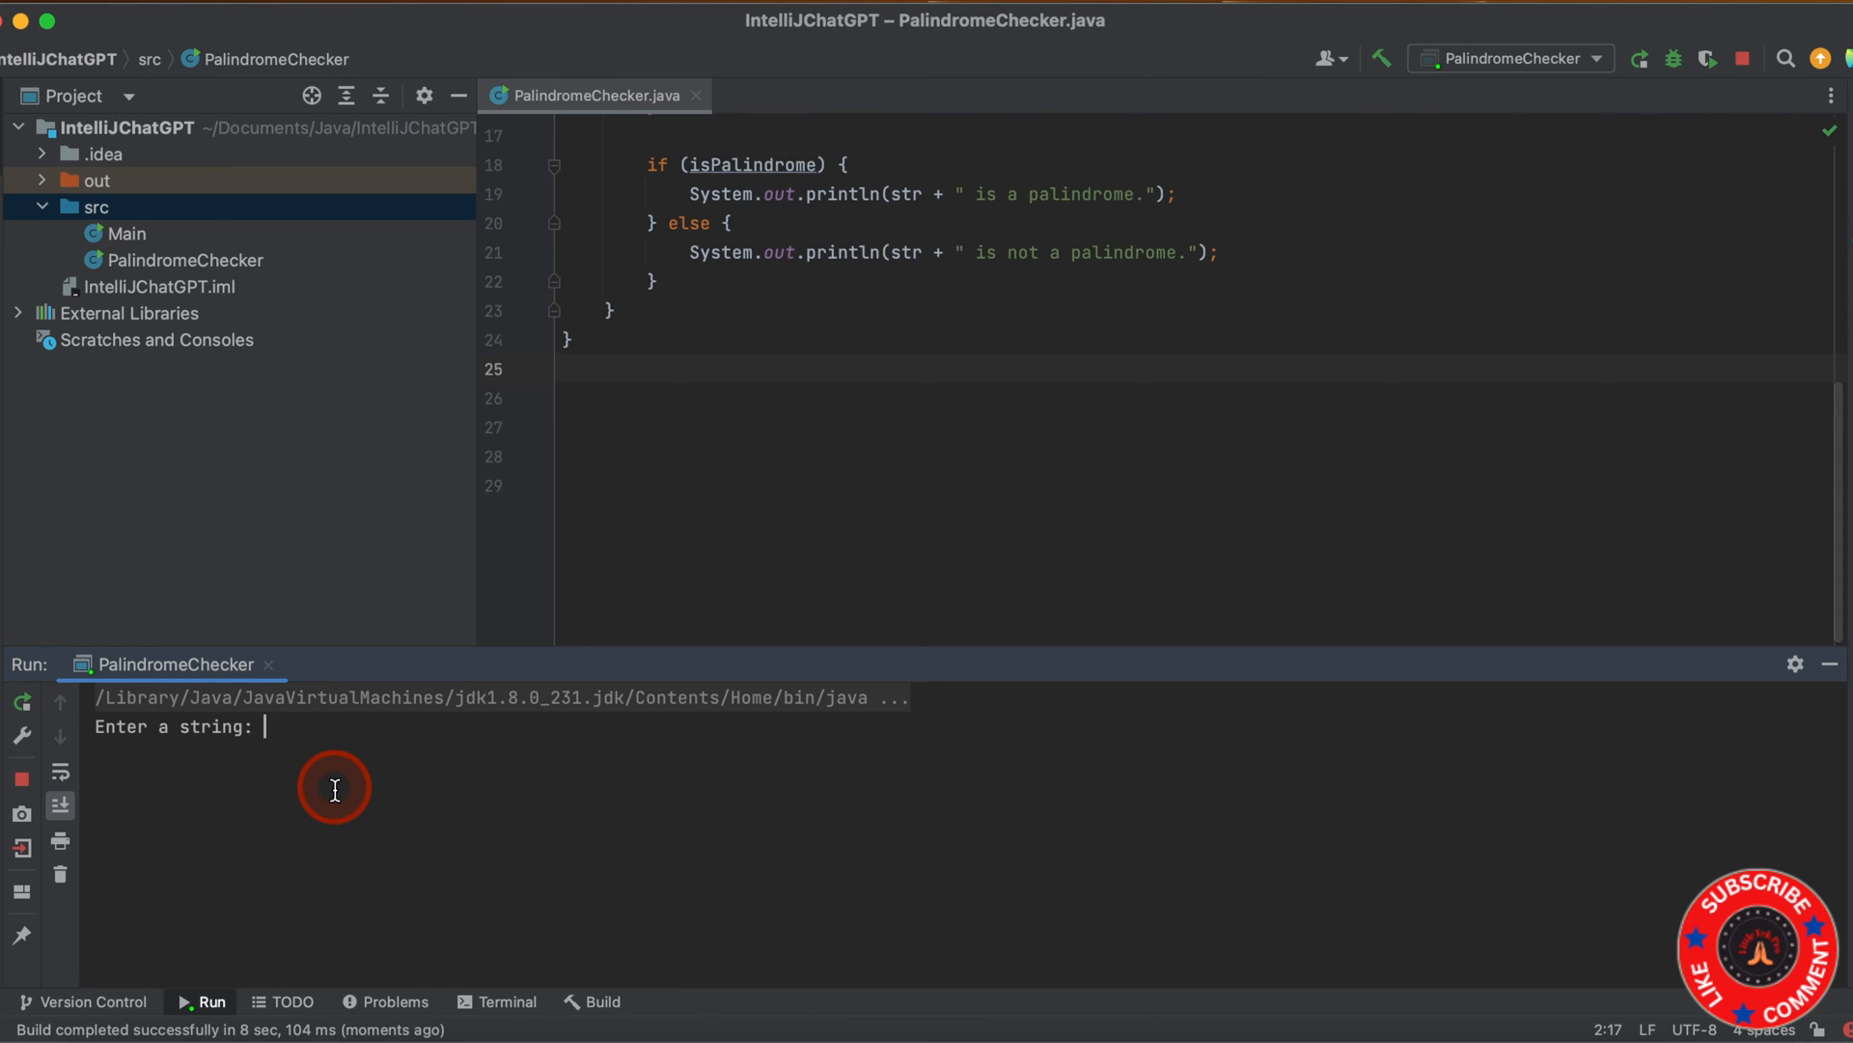
text(madam)
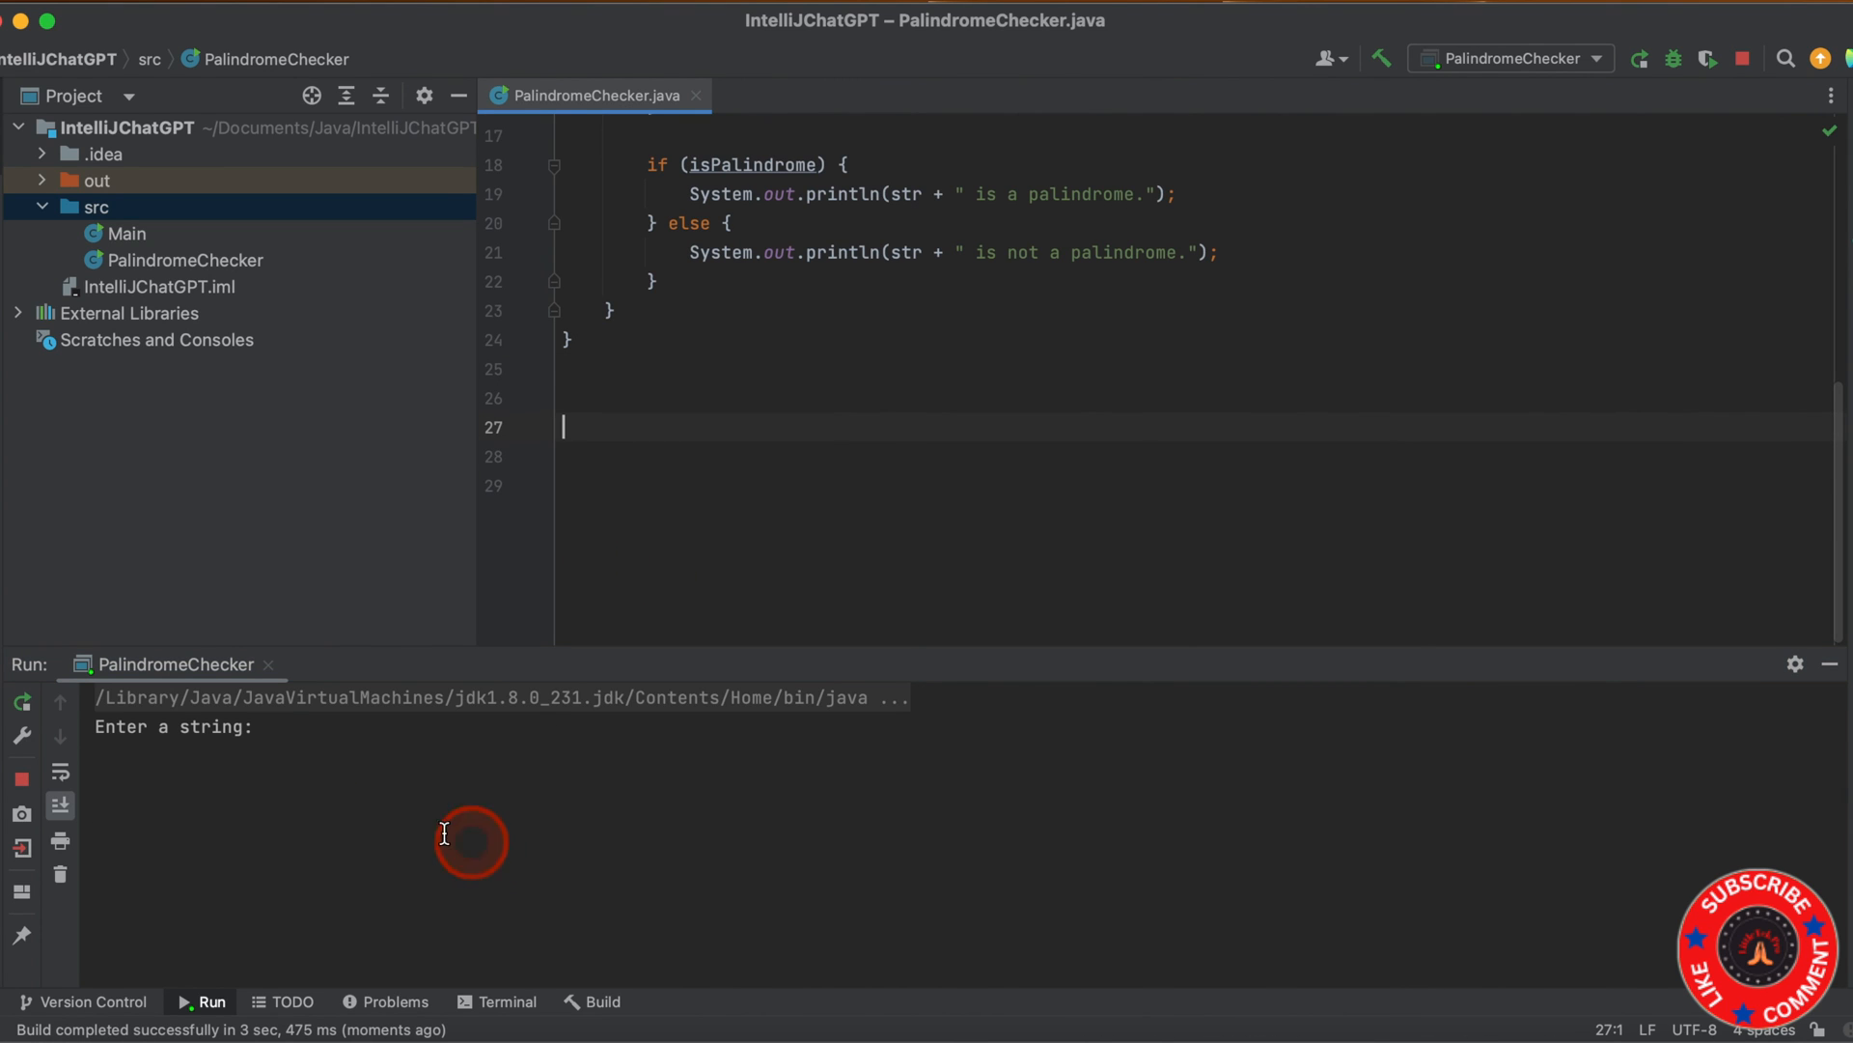
text(Li)
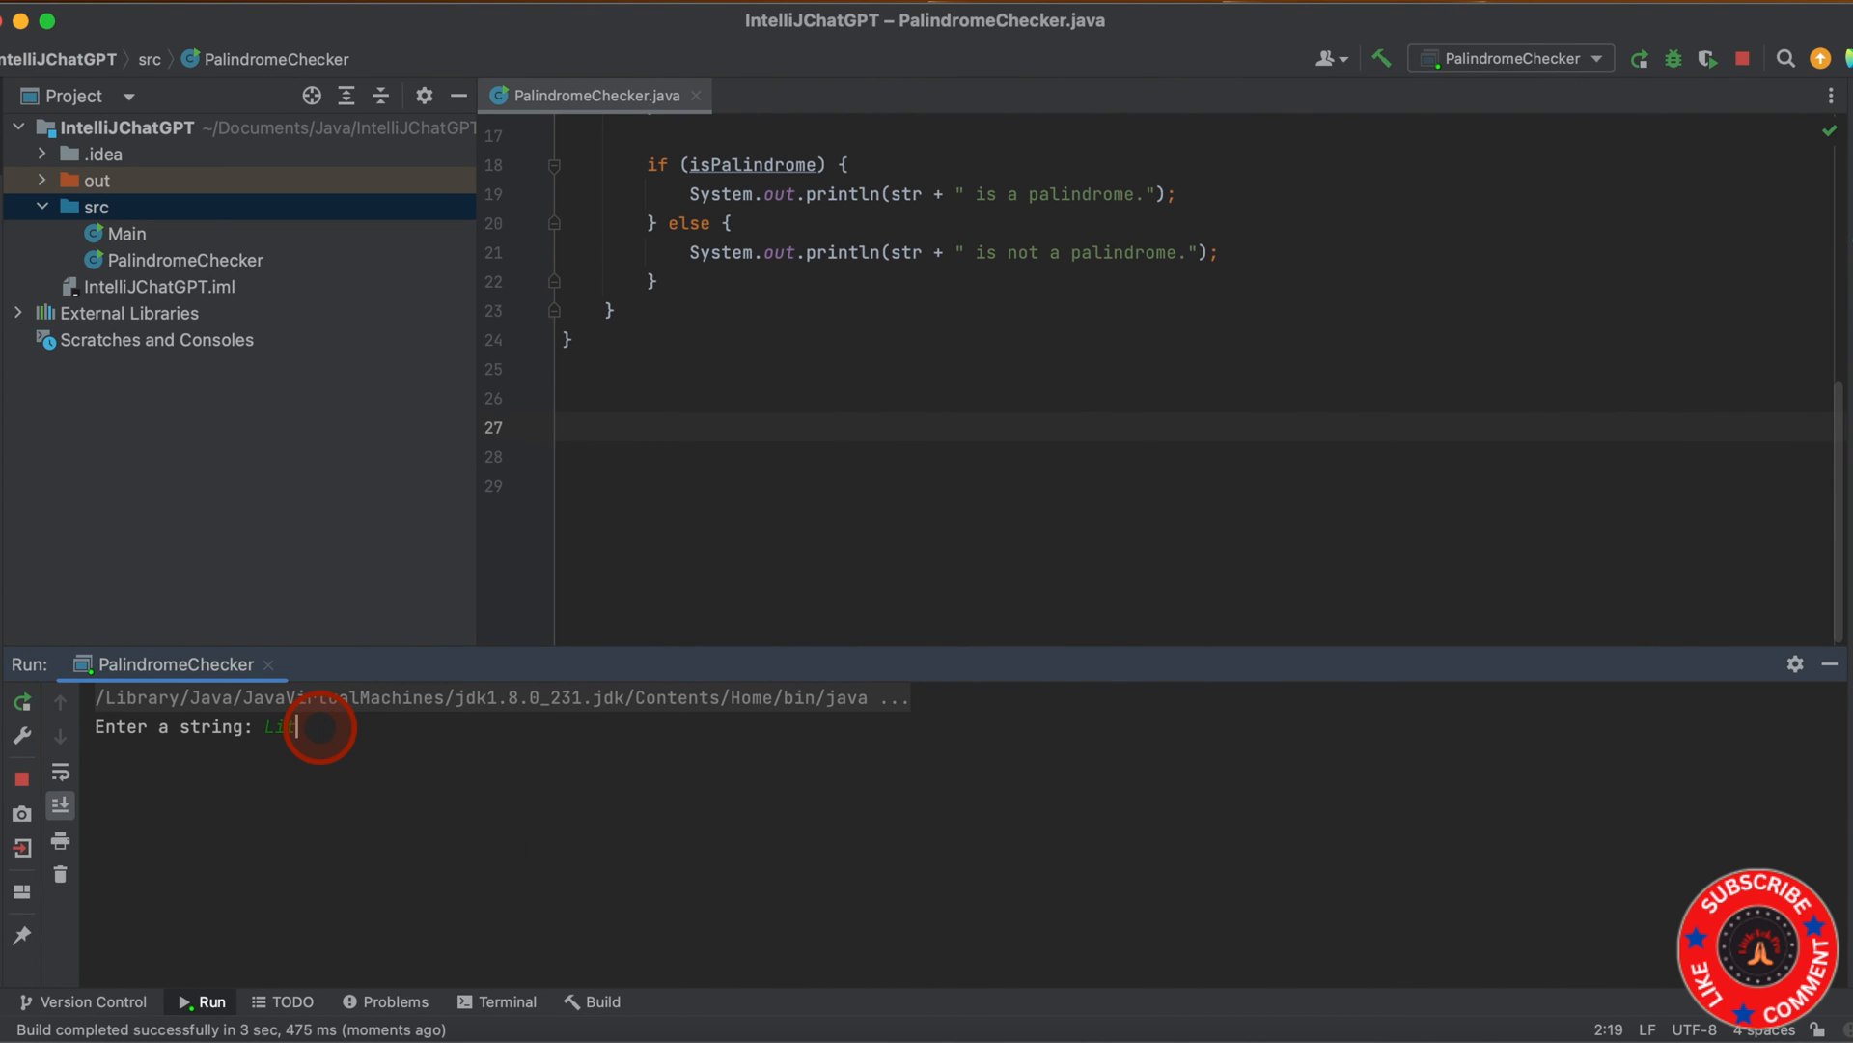